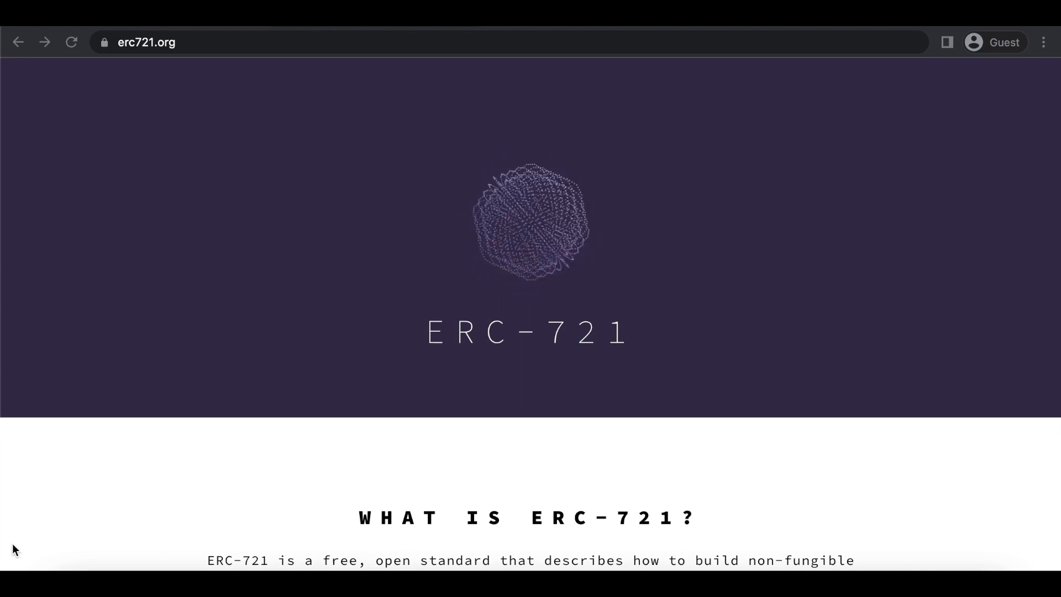
Step: Create the oneOfAKind folder and initialise an npm package in it with default details
scroll(down, 3)
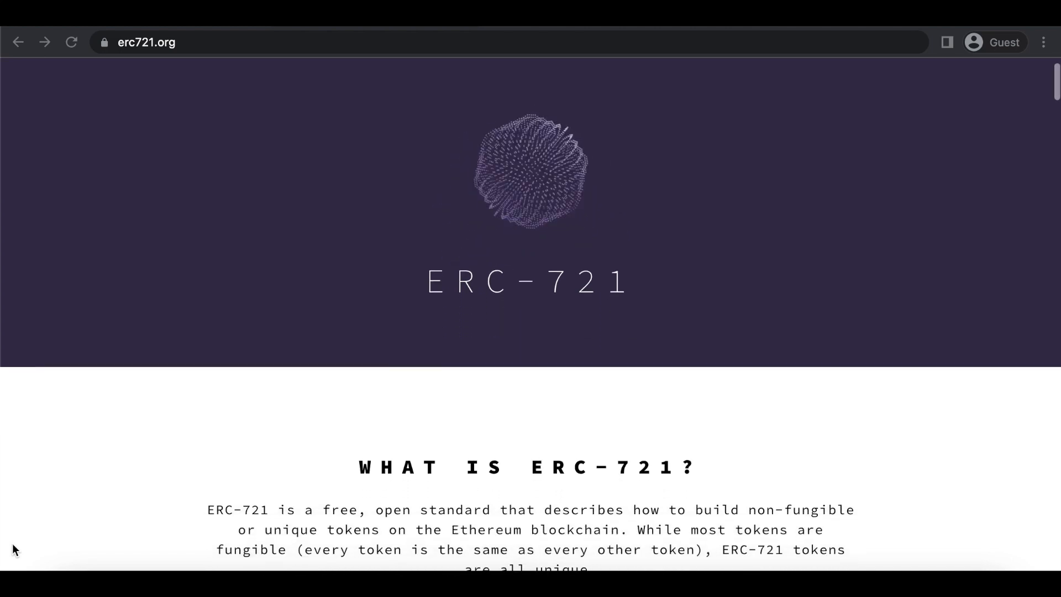
scroll(down, 3)
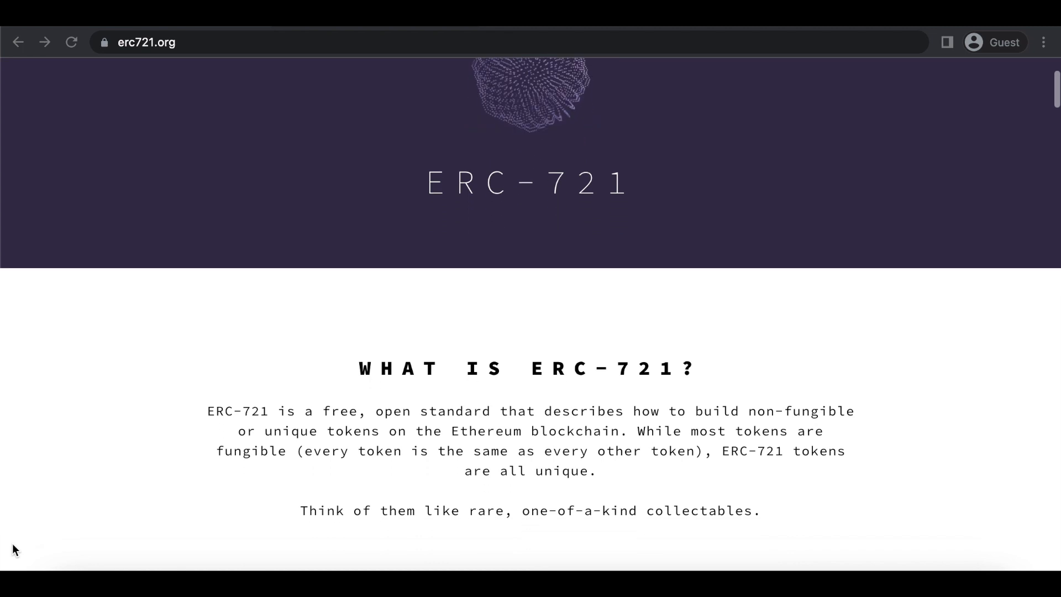
scroll(down, 3)
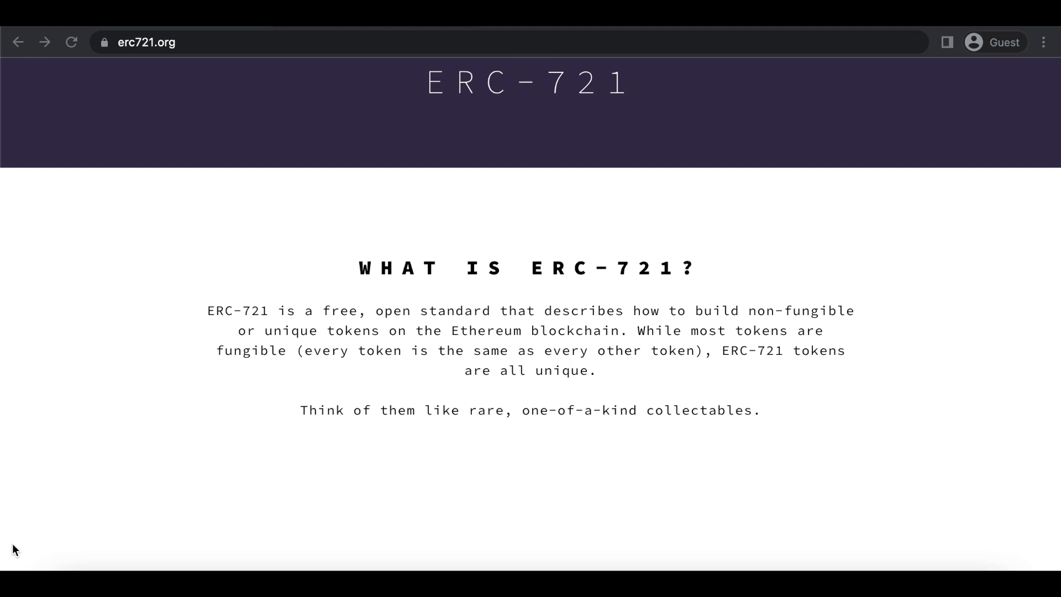
scroll(down, 3)
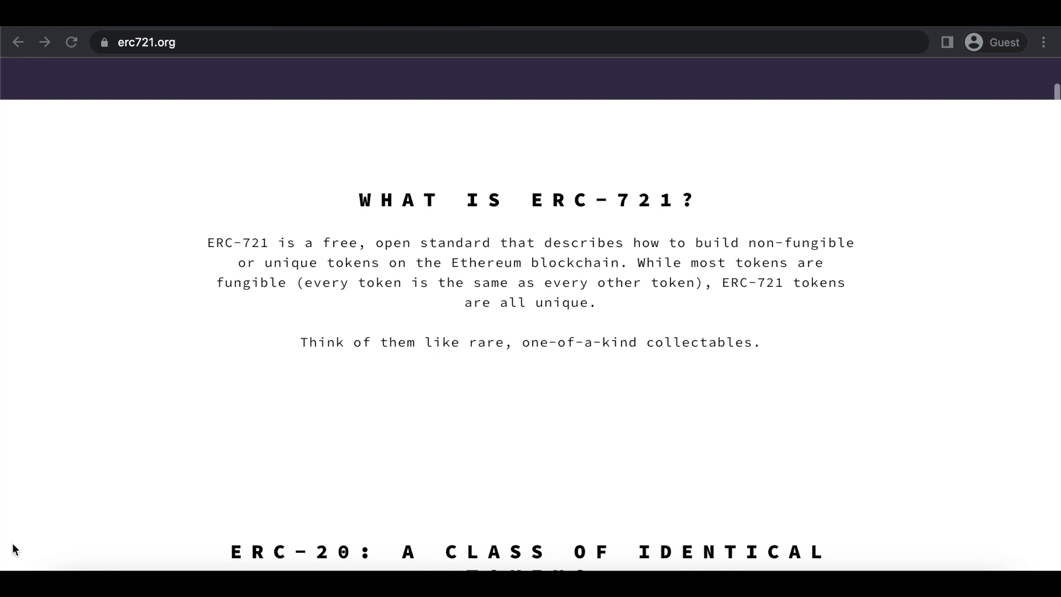
scroll(down, 3)
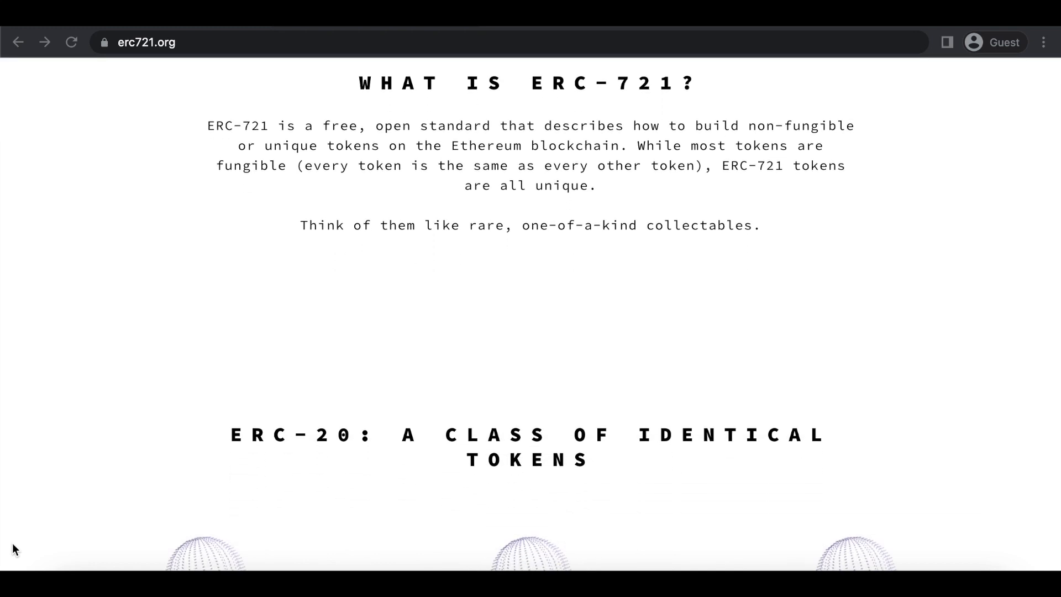
scroll(down, 3)
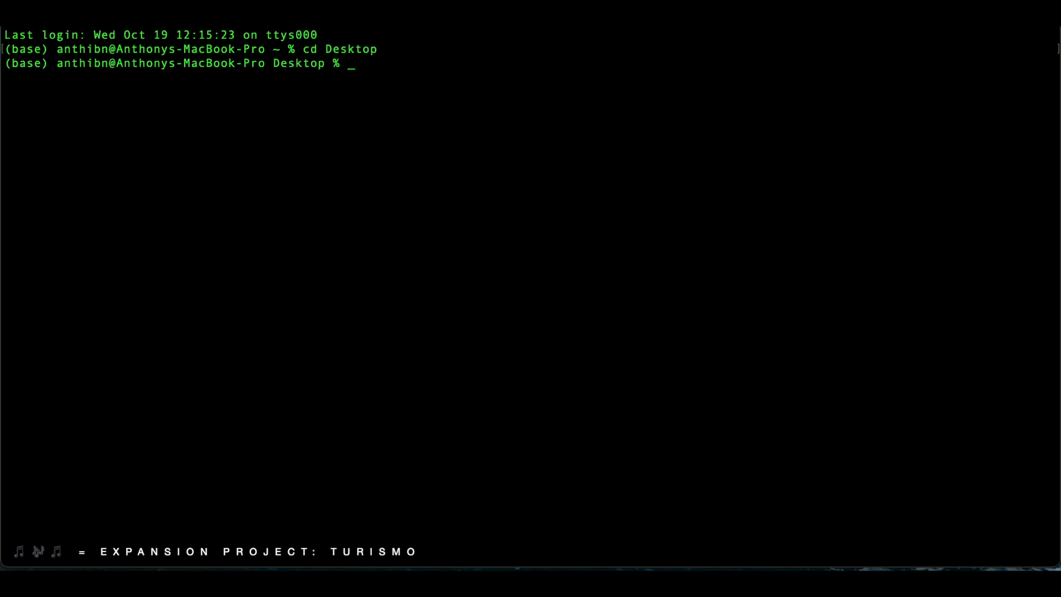
text(mkdir oneOfAKind)
text(cd oneOfAKind)
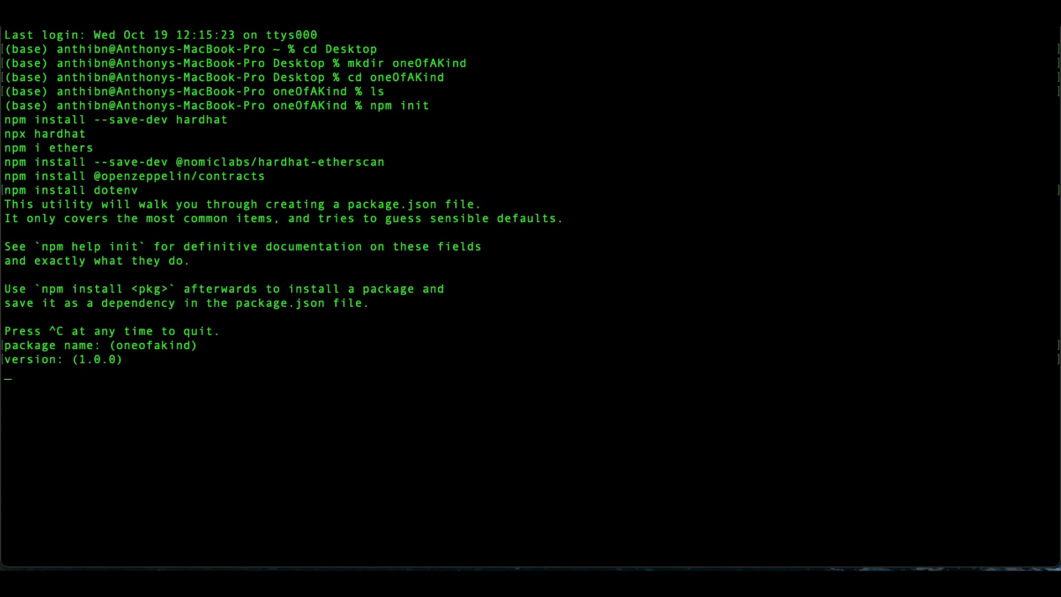
key(enter)
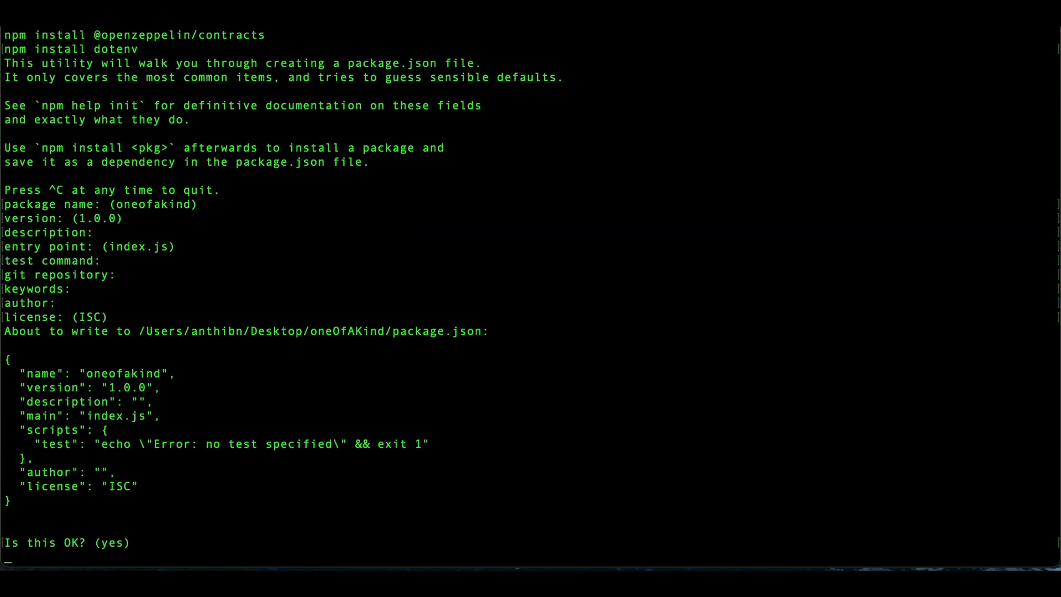
key(enter)
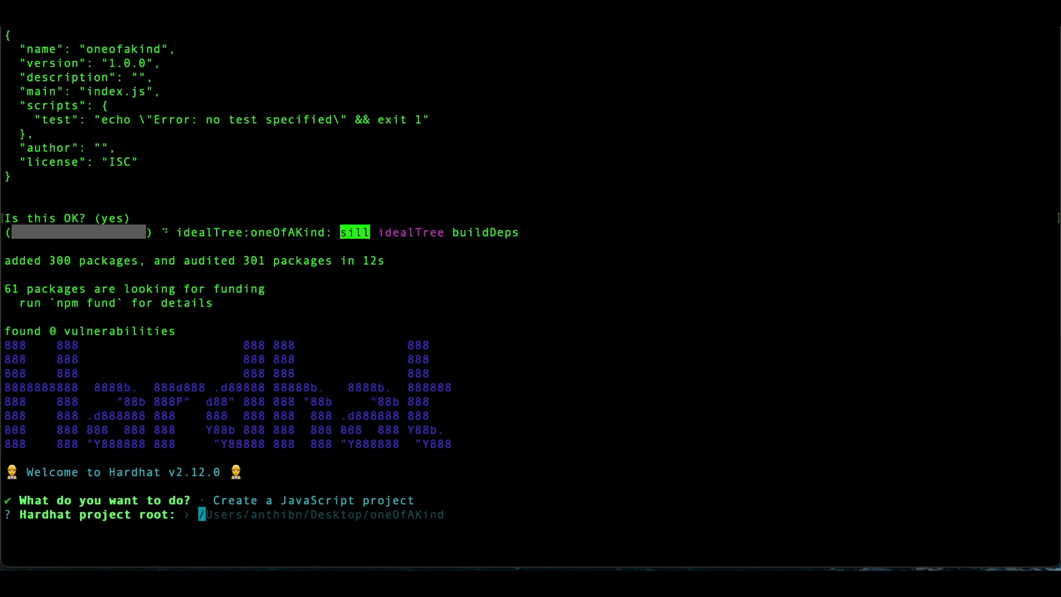
Step: Install Hardhat and scaffold a JavaScript project at the suggested root with a .gitignore
key(enter)
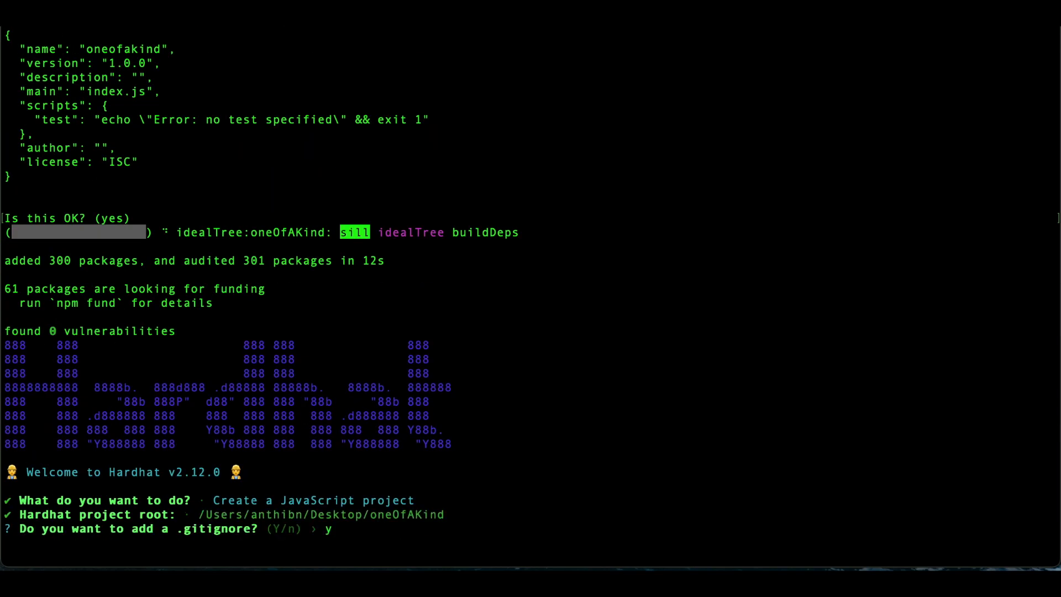
key(enter)
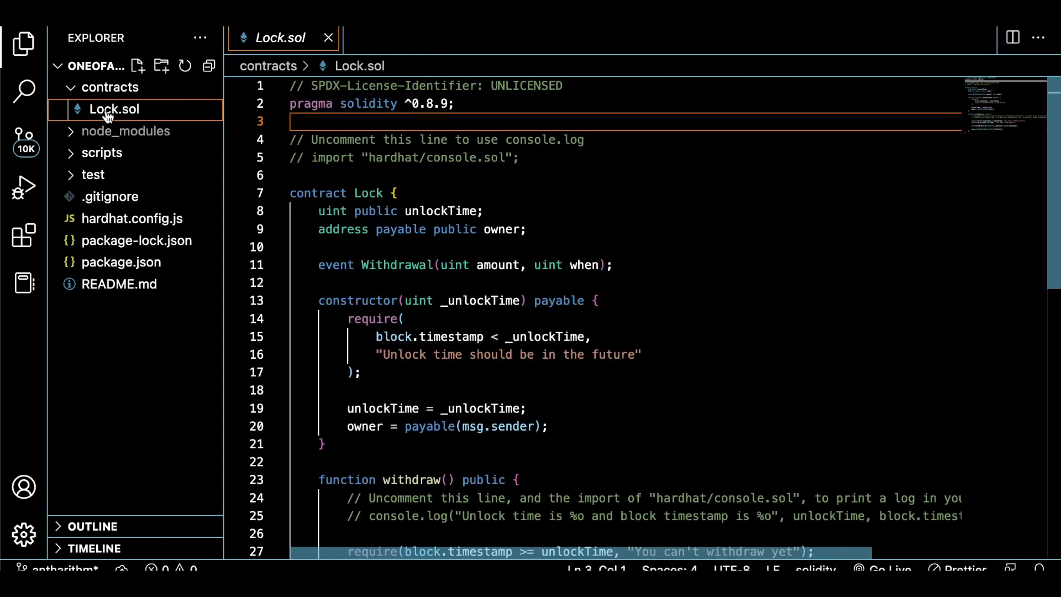
Step: Start renaming the sample contracts/Lock.sol file from the Explorer
right_click(112, 110)
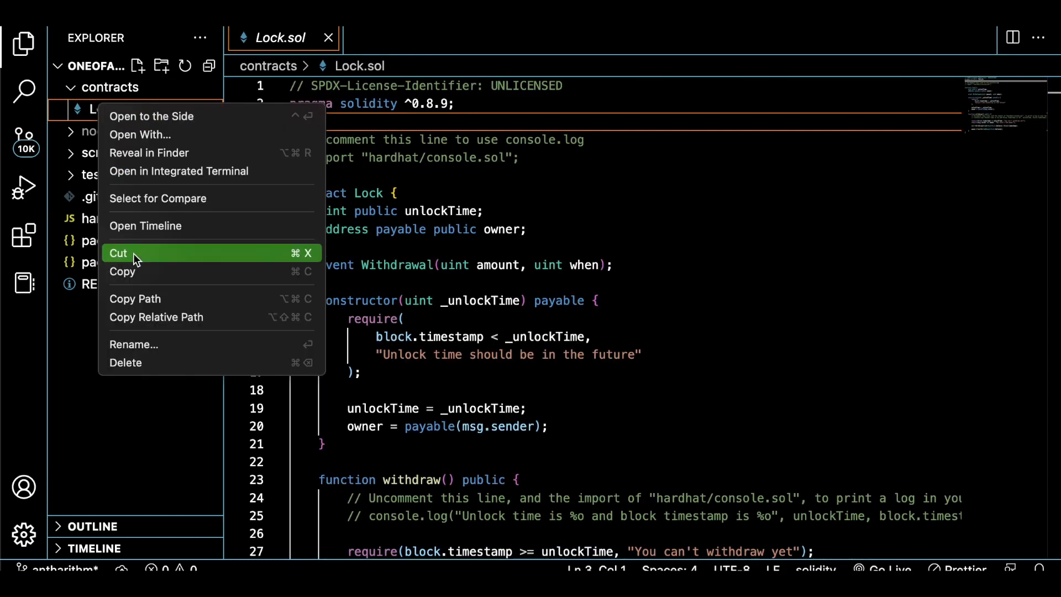
click(133, 345)
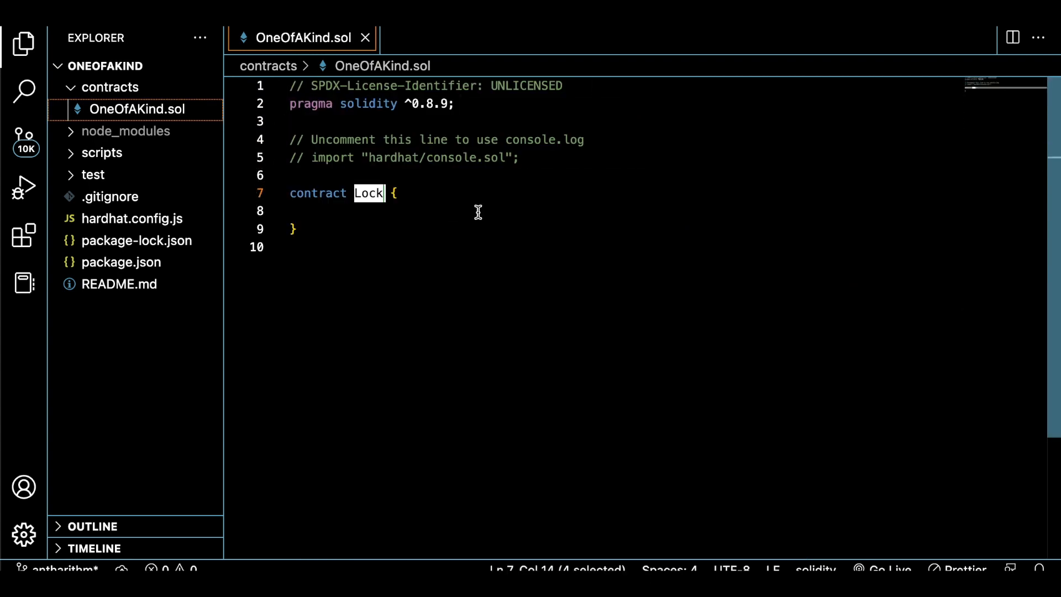
Step: Name the contract OneOfAKind and set the pragma to solidity ^0.8.17
text(One)
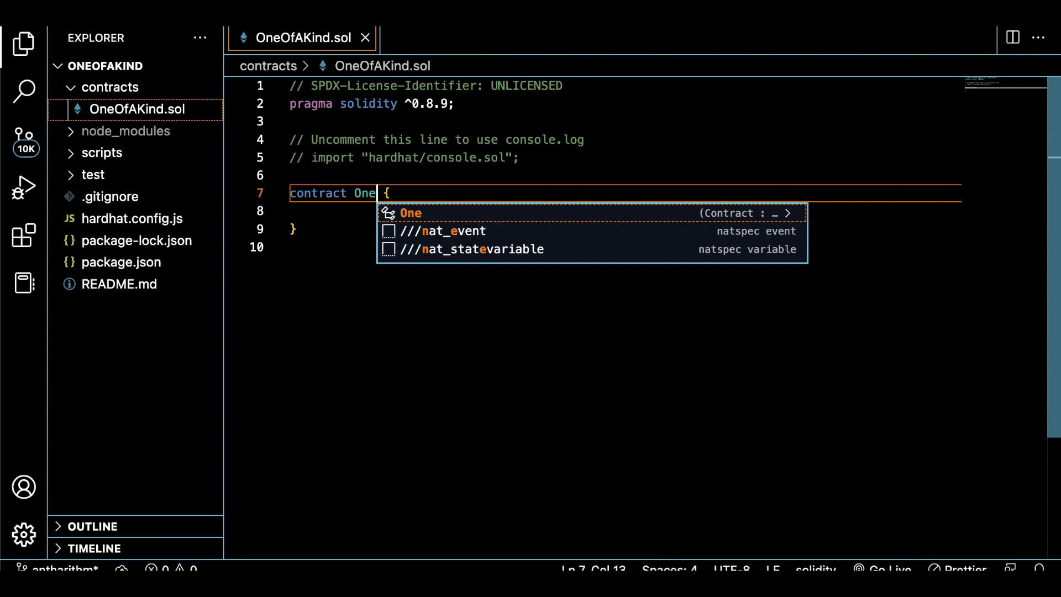
text(OfAKind)
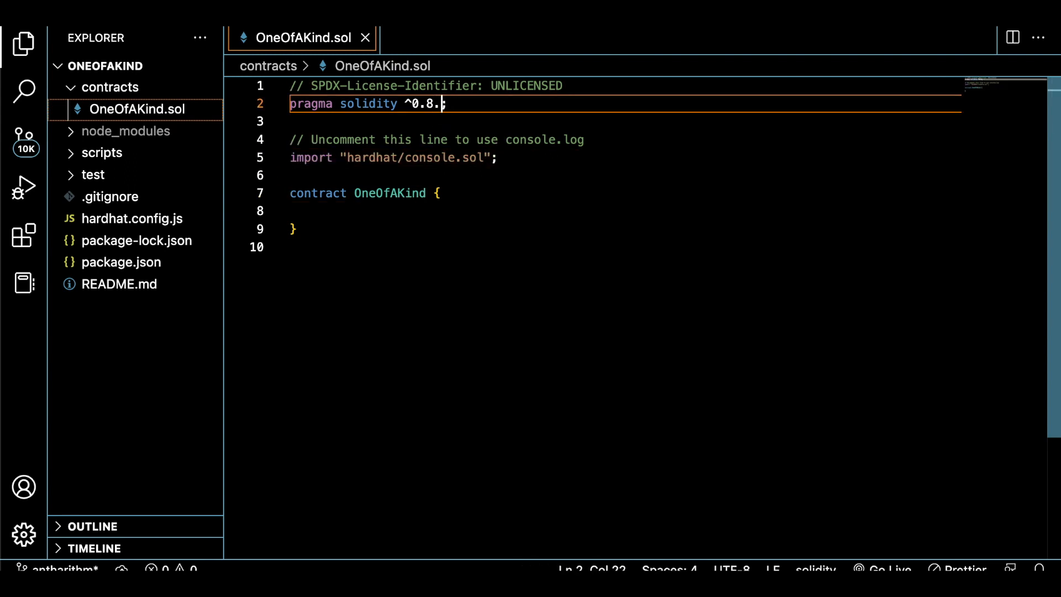
text(17)
click(626, 139)
text(i)
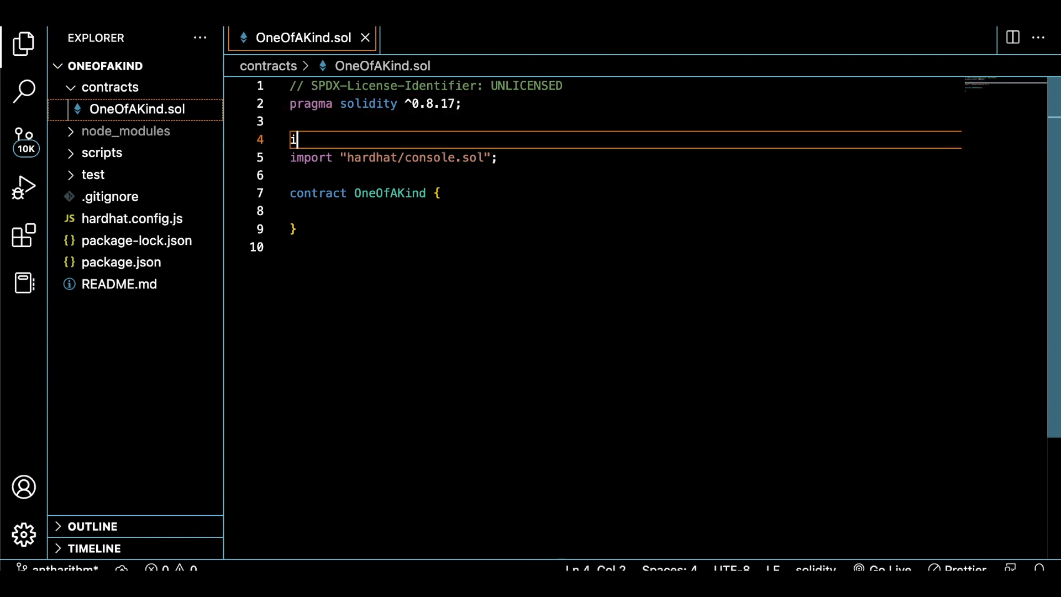
text(mport "@ope)
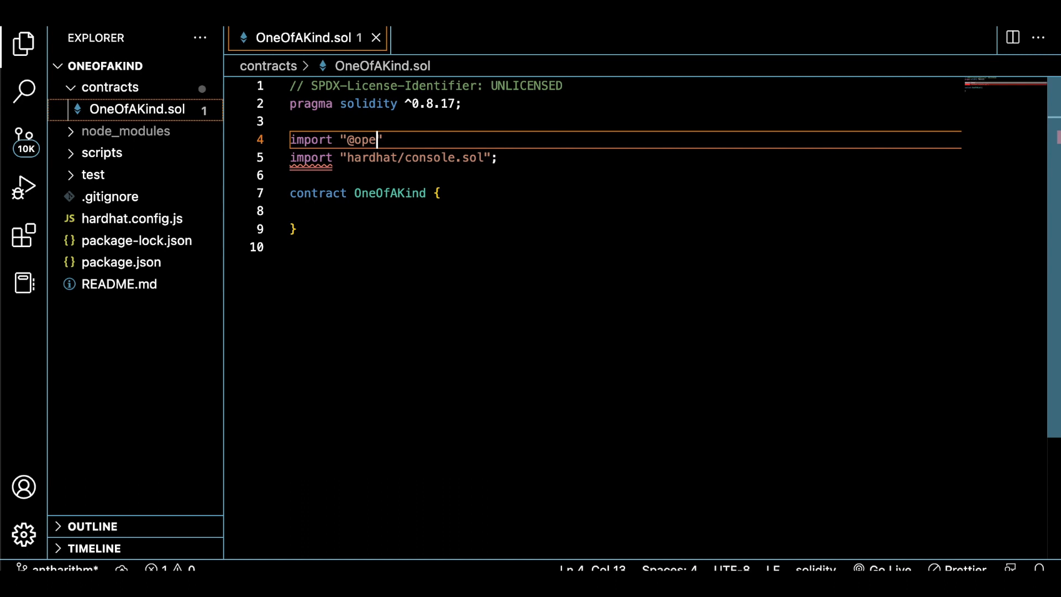
text(nzeppe)
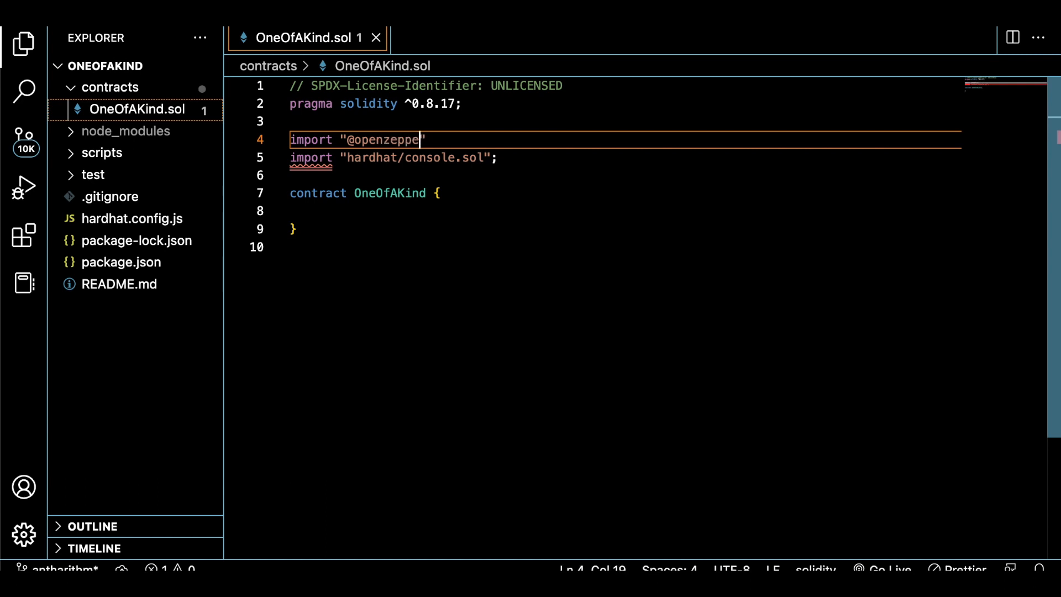
text(lin)
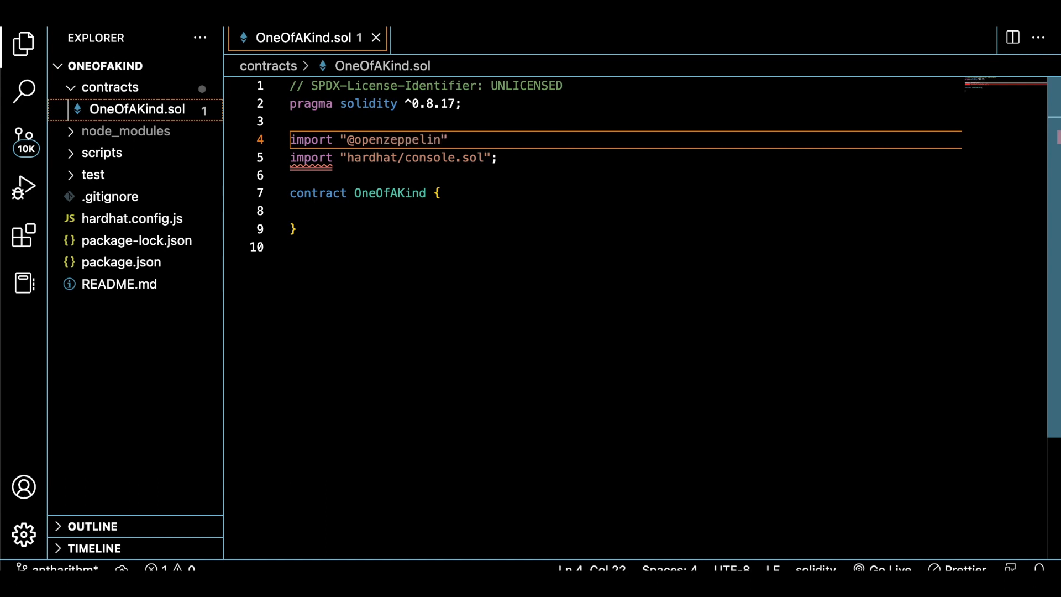
text(/contracts)
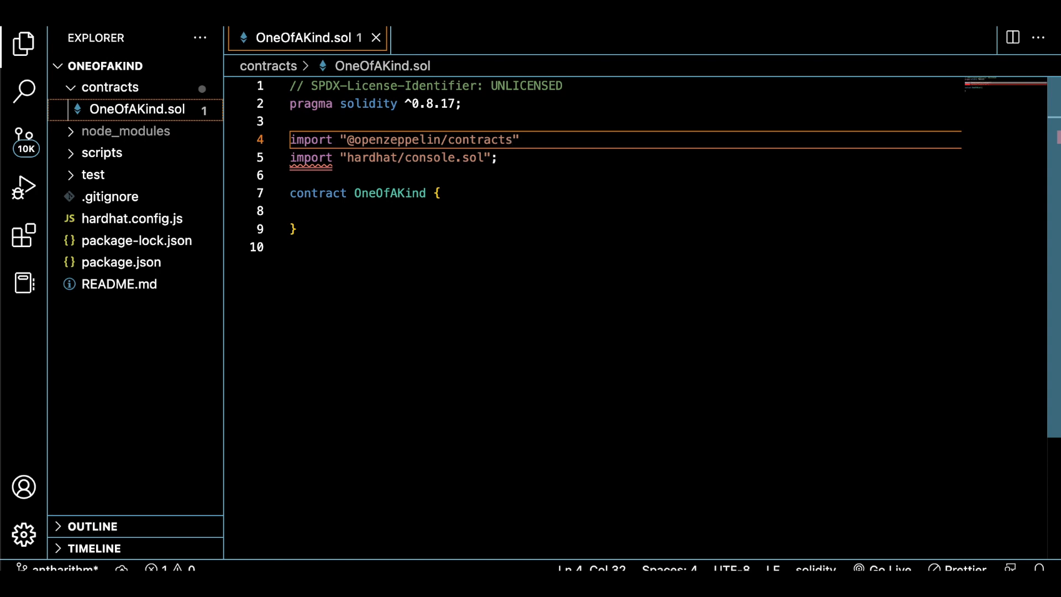
text(/token/)
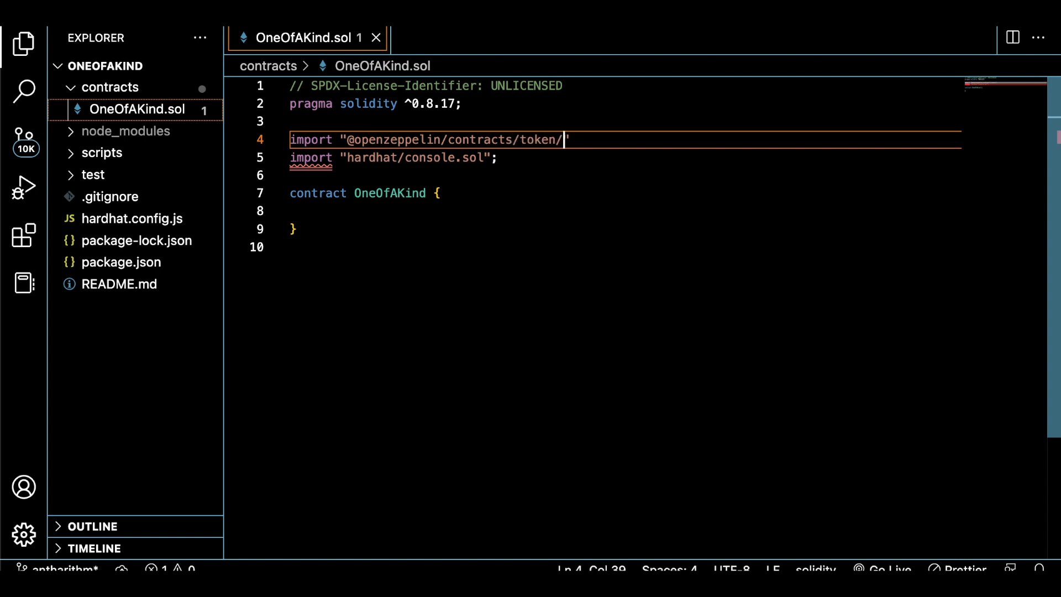
text(ERC721)
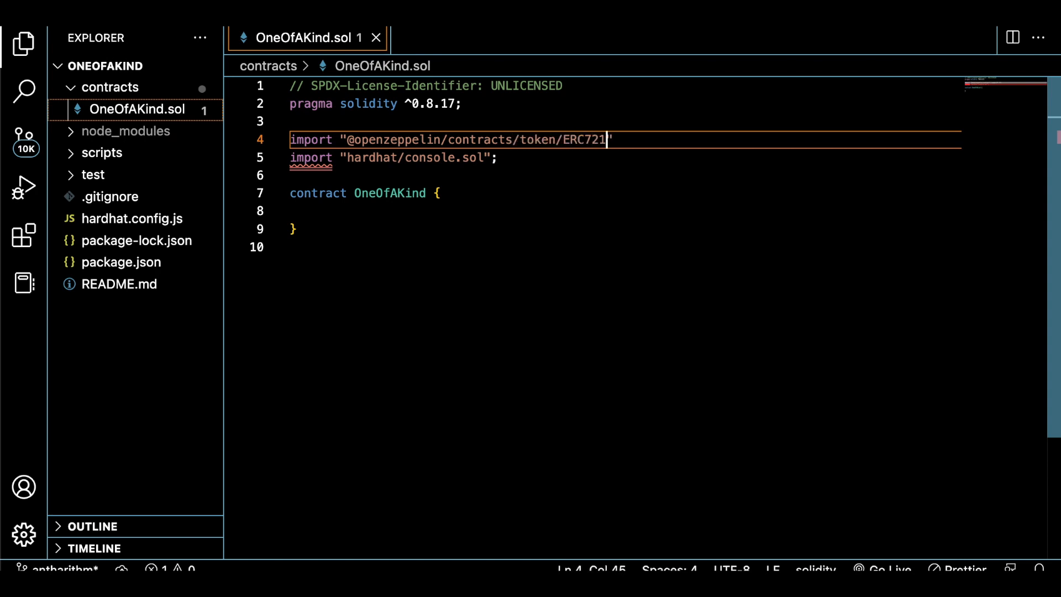
text(/ERC721.sol)
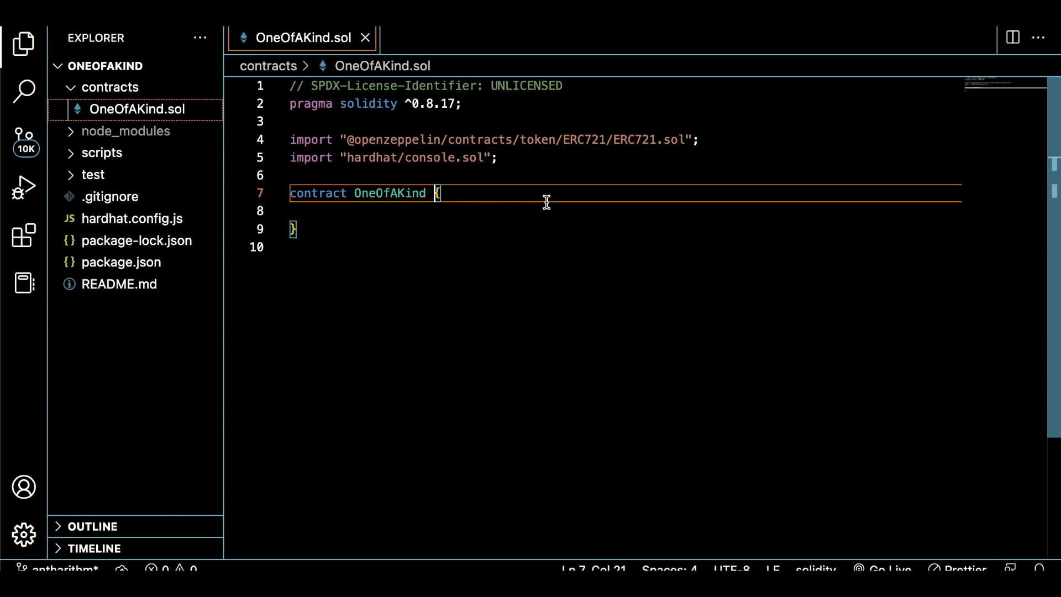
Step: Make OneOfAKind inherit ERC721 with a constructor passing name and symbol to ERC721
text(i)
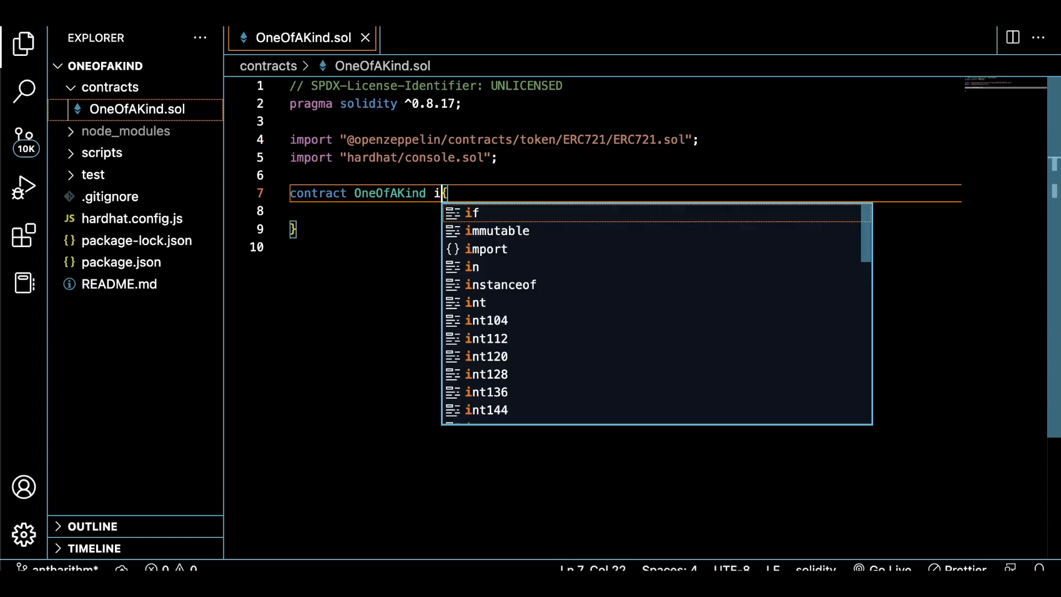
text(s ERC721)
text(constructor(string memory name, string memory symbol)
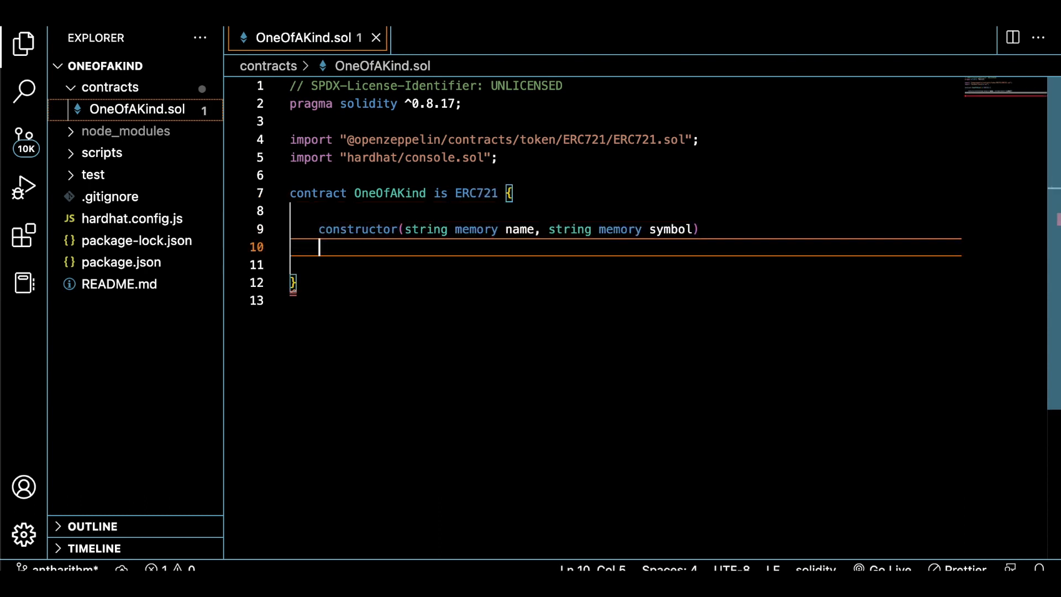
text(ERC721(na)
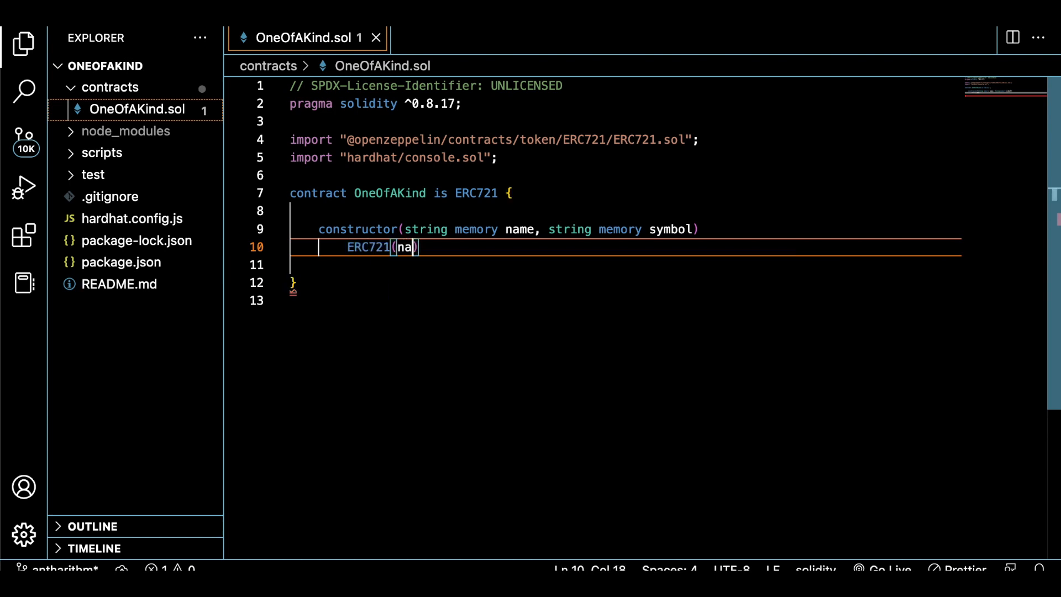
text(me, symbol)
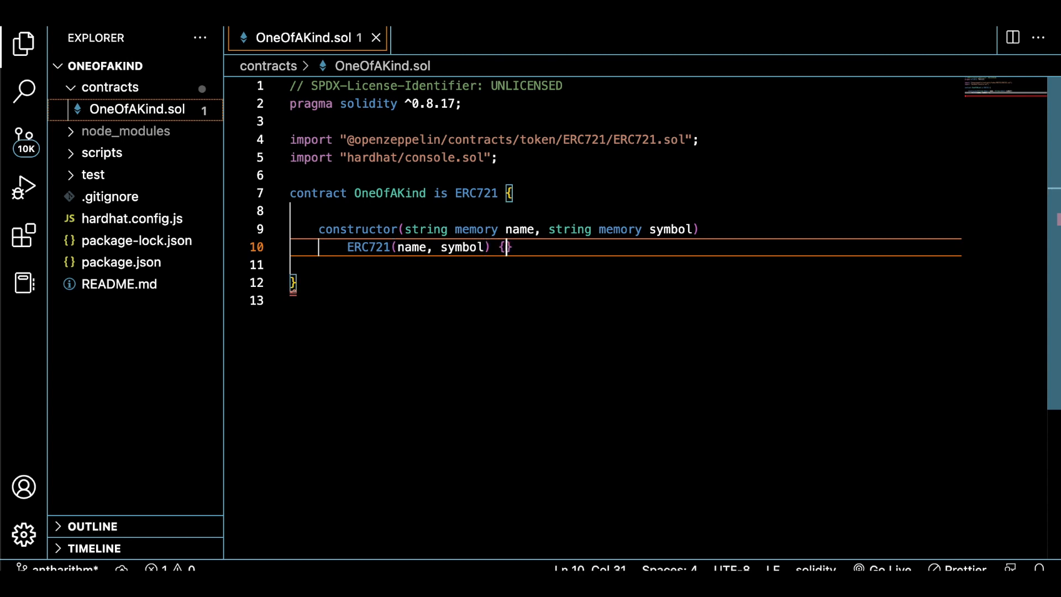
key(Enter)
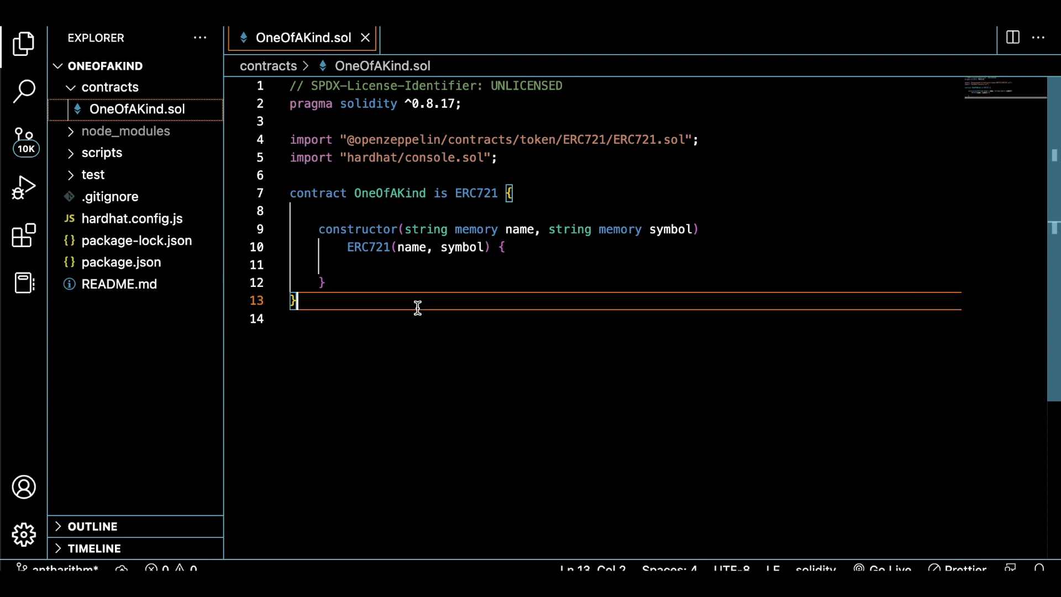
click(131, 218)
text(require("@)
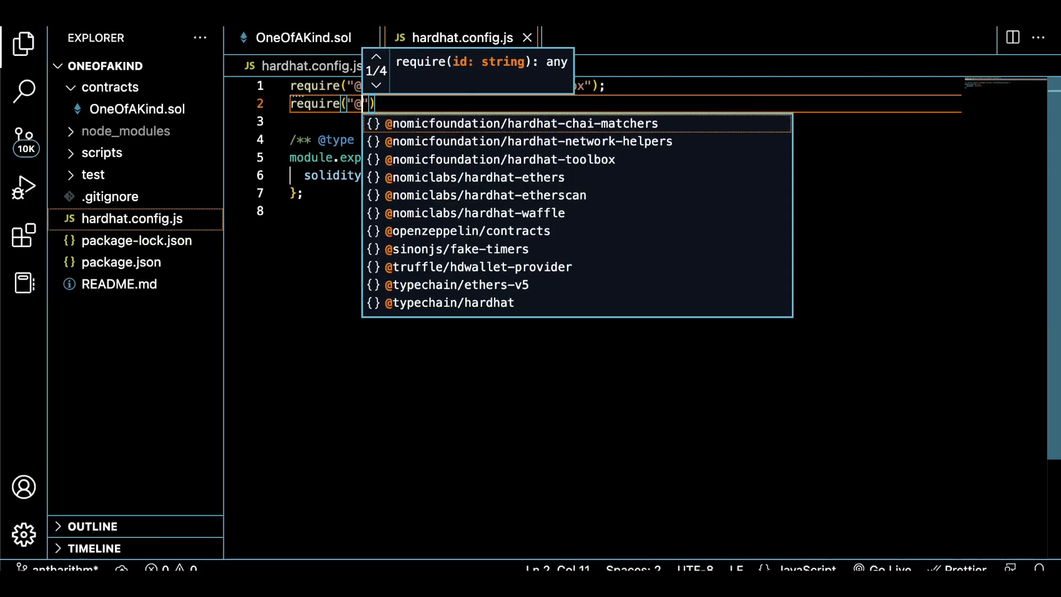
Step: Require the nomic toolbox and dotenv at the top of hardhat.config.js
text(nomiclabs/hardhat-etherscan)
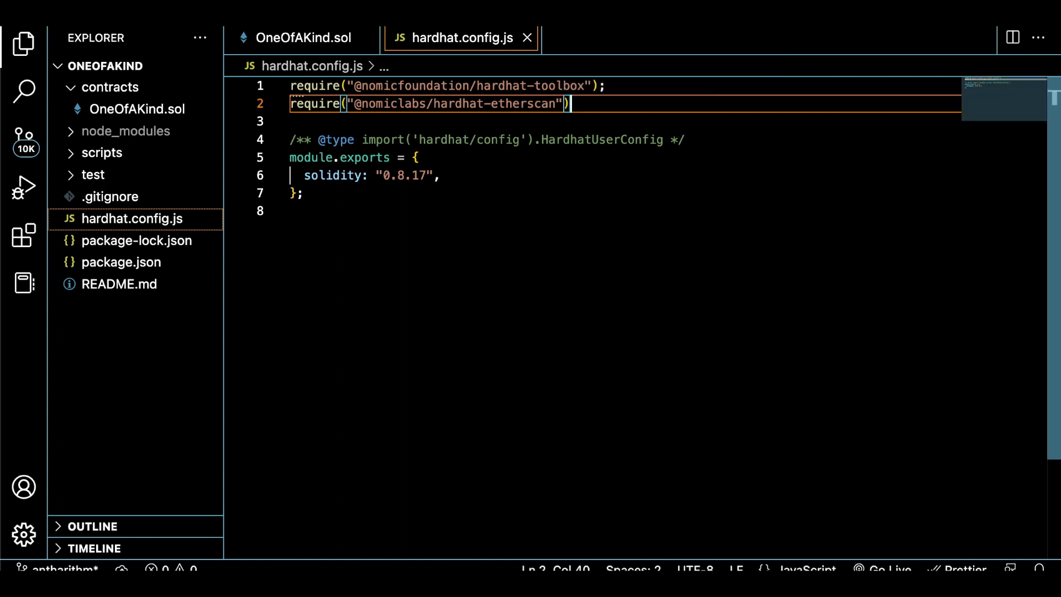
text(require)
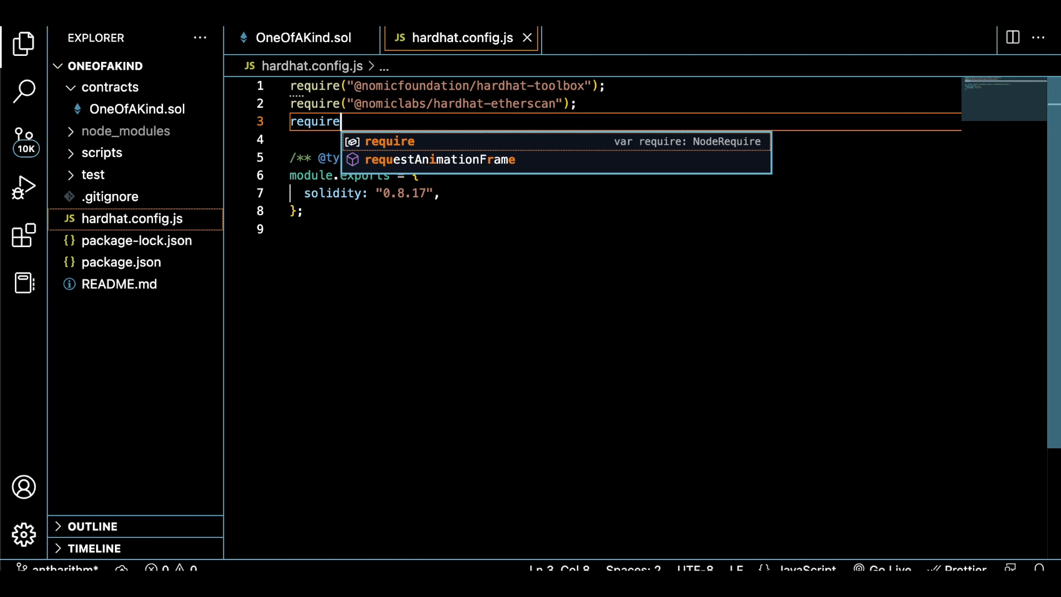
text(("dotenv");)
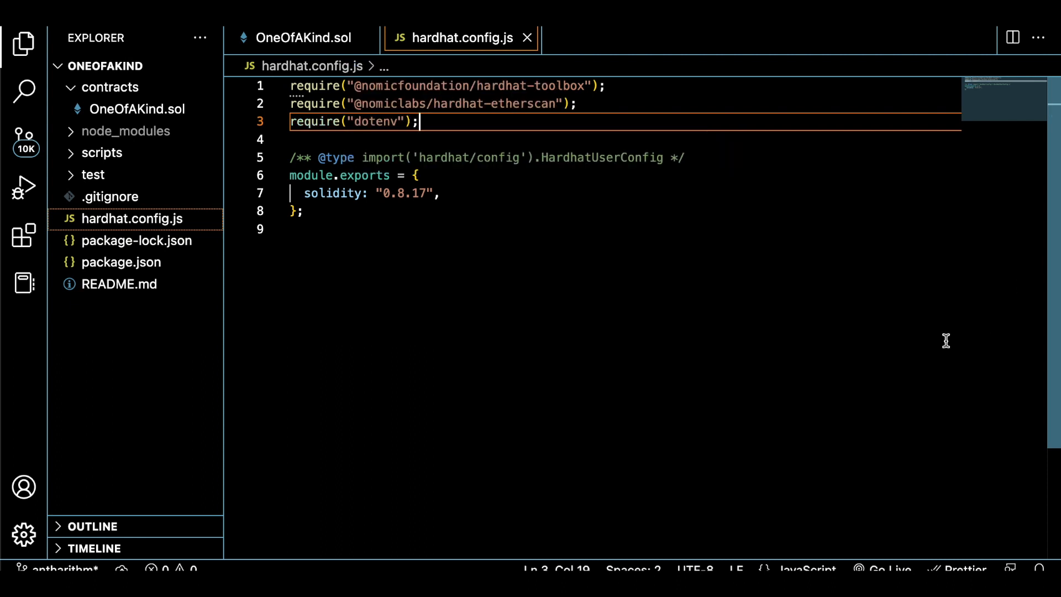
click(730, 157)
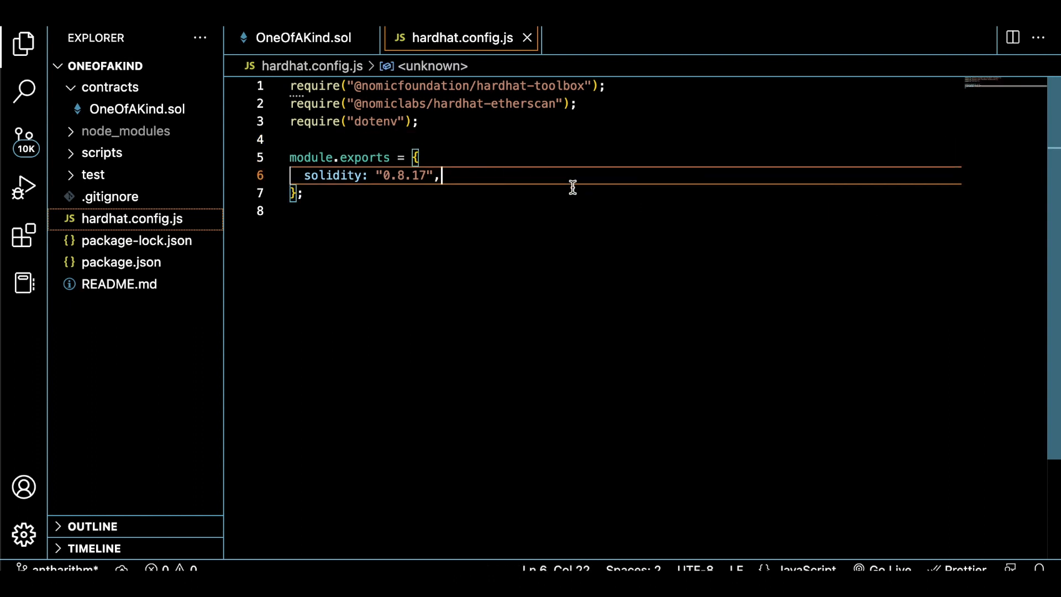
Step: Add a goerli network with url and [process.env.PRIVATE_KEY] accounts plus an etherscan apiKey setting
text(net)
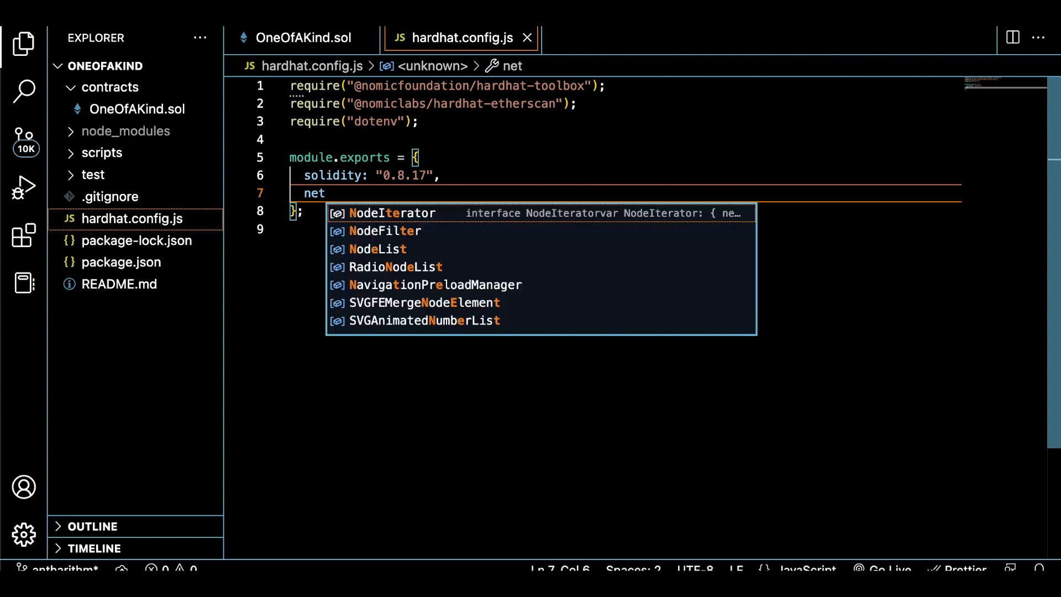
text(works: {)
text(accounts:)
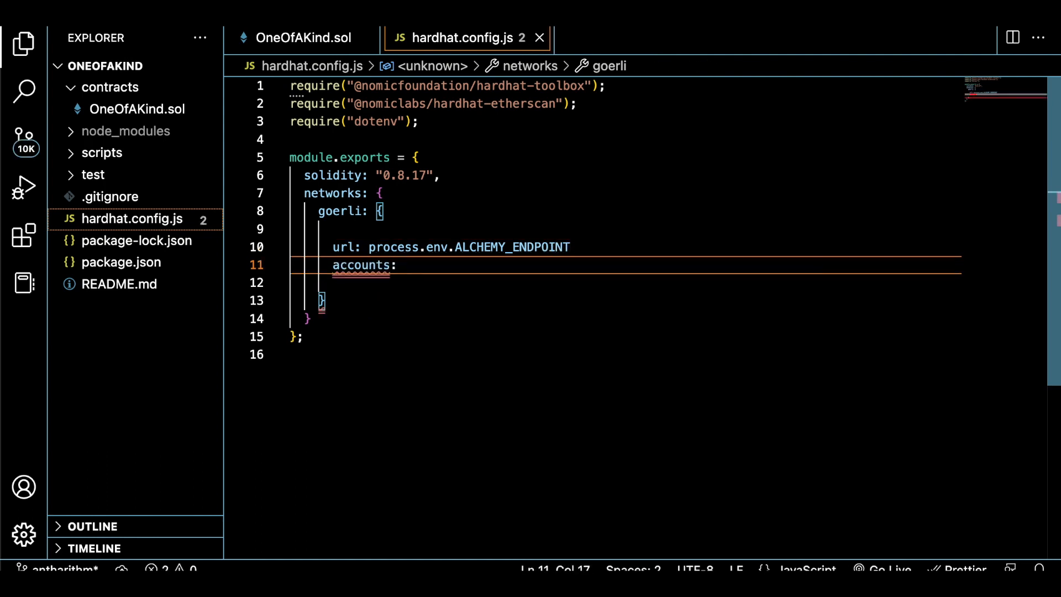
text([process.env.PRIVATE_KEY])
click(626, 246)
text(,)
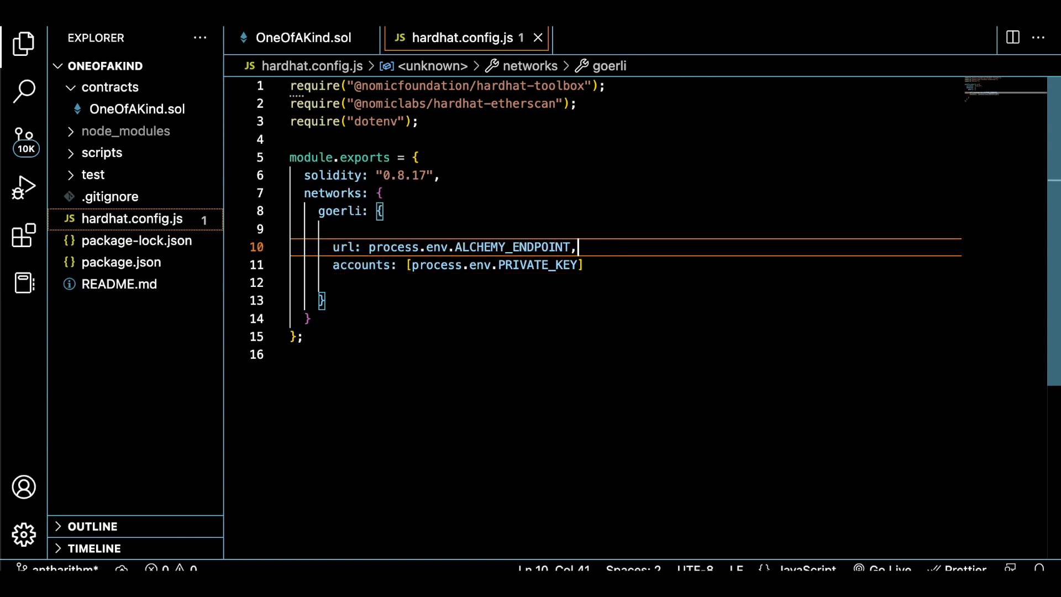
text(thietherscan)
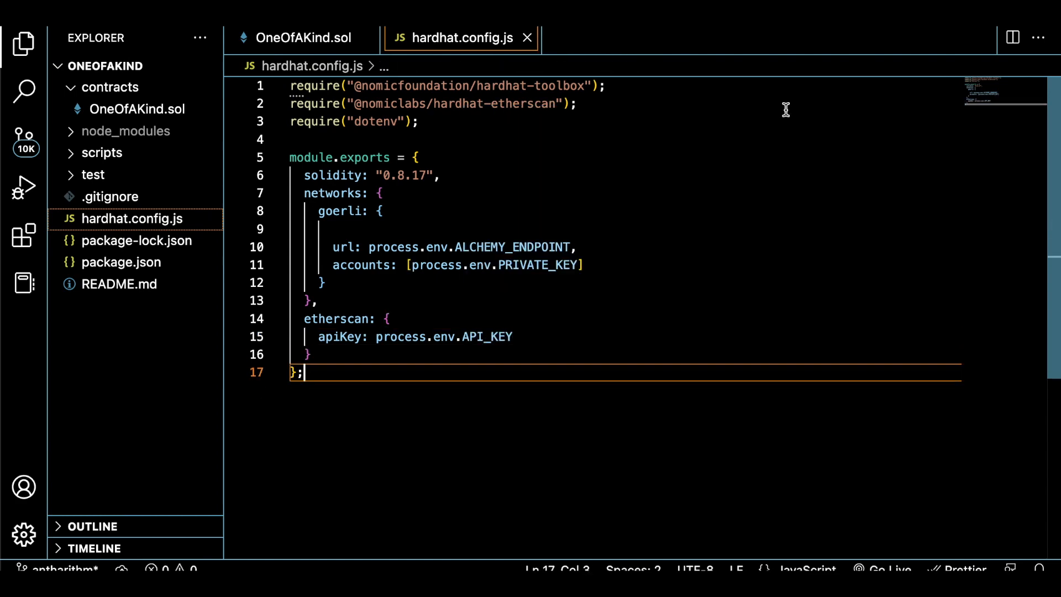
Step: Create scripts/deploy.js and get the OneOfAKind contract factory via hre.ethers
click(102, 152)
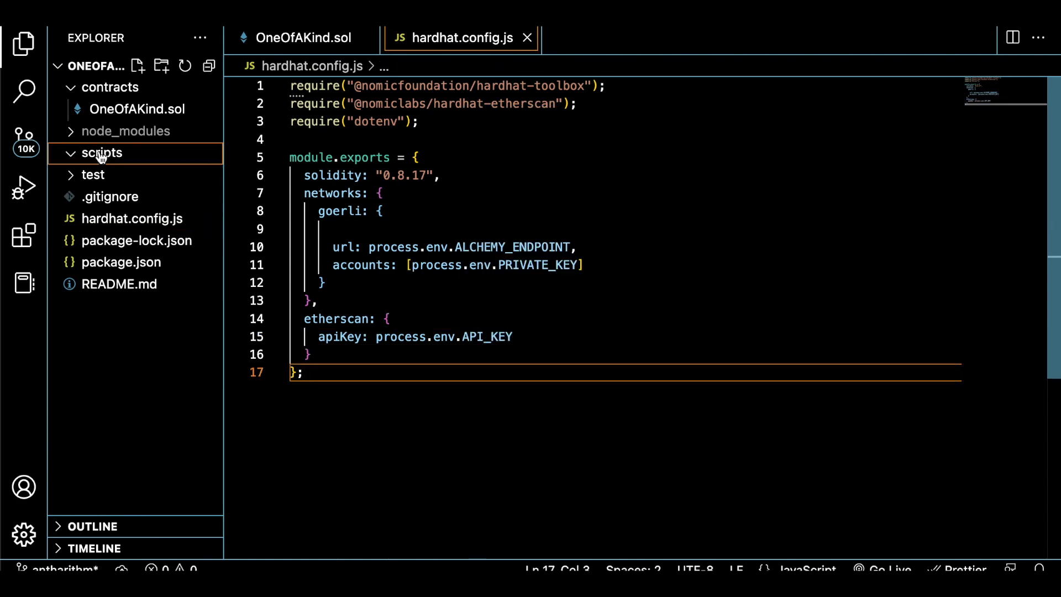
click(115, 173)
text(const OneOfAKin)
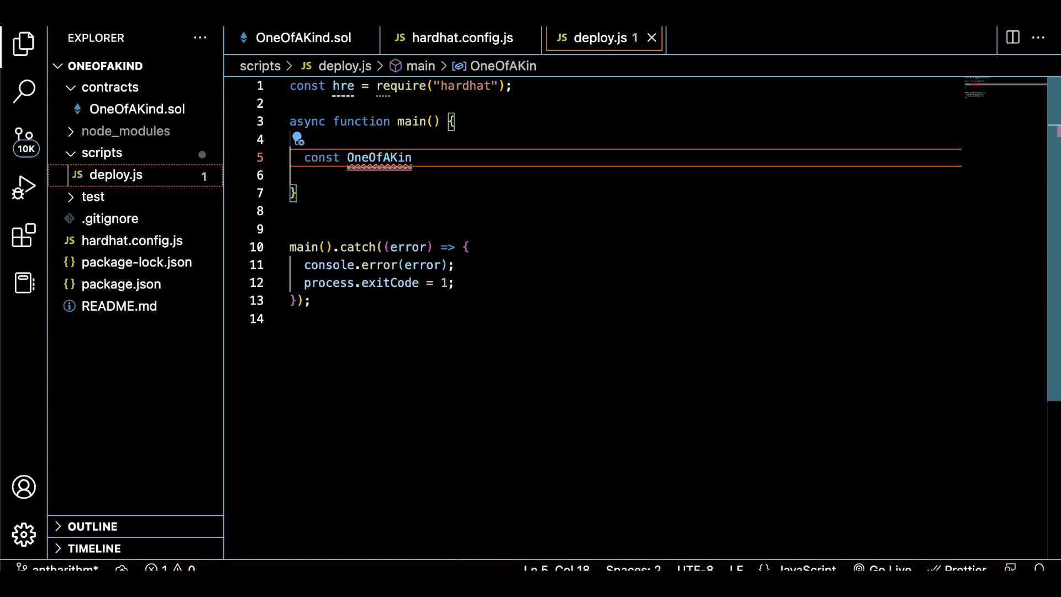
text(d = await hre.eth)
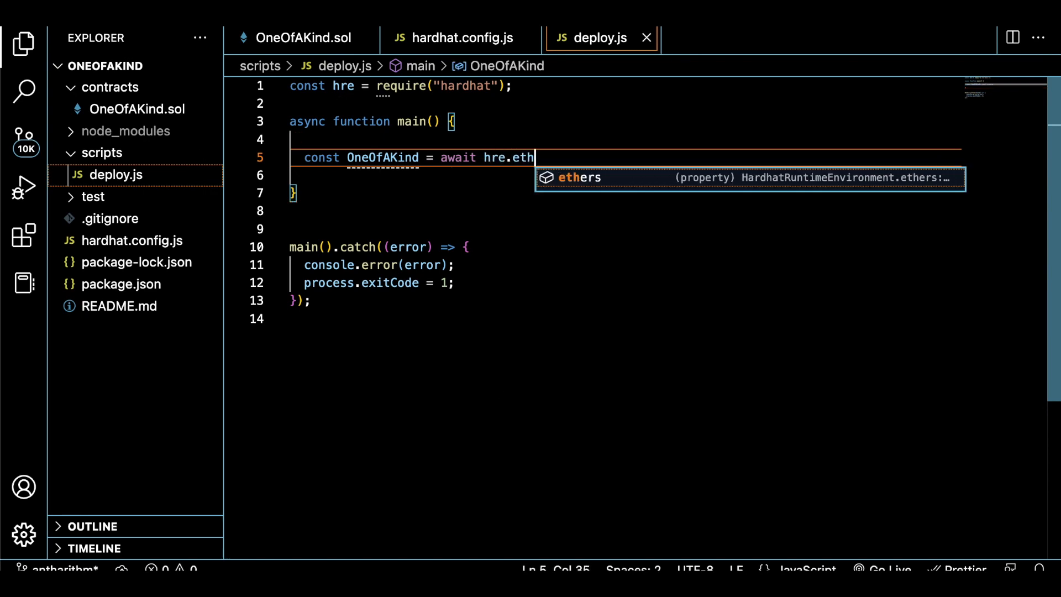
text(.getContractFactory("0"))
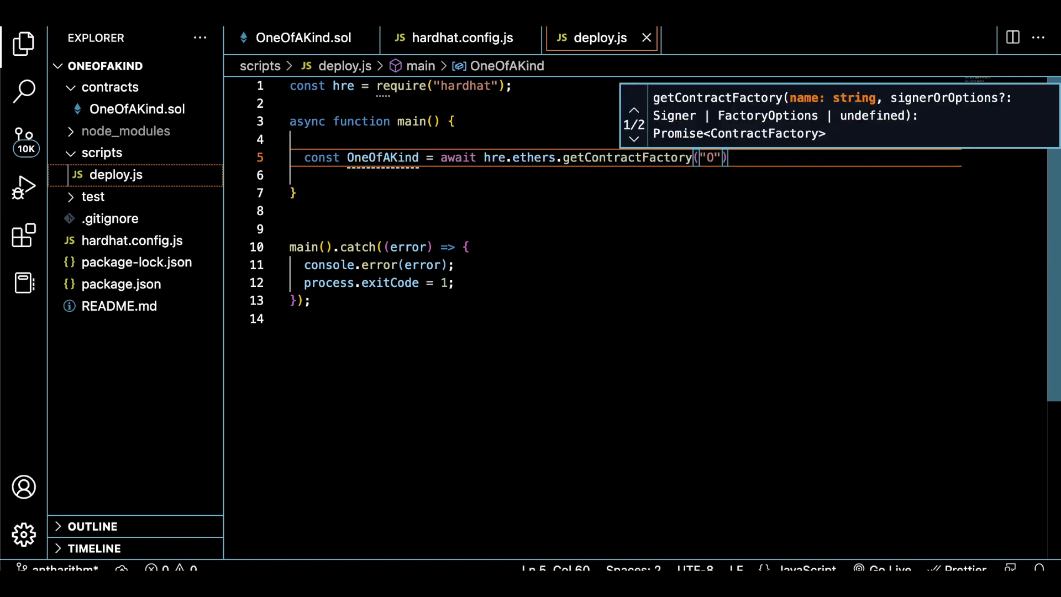
text(OneOfAKind)
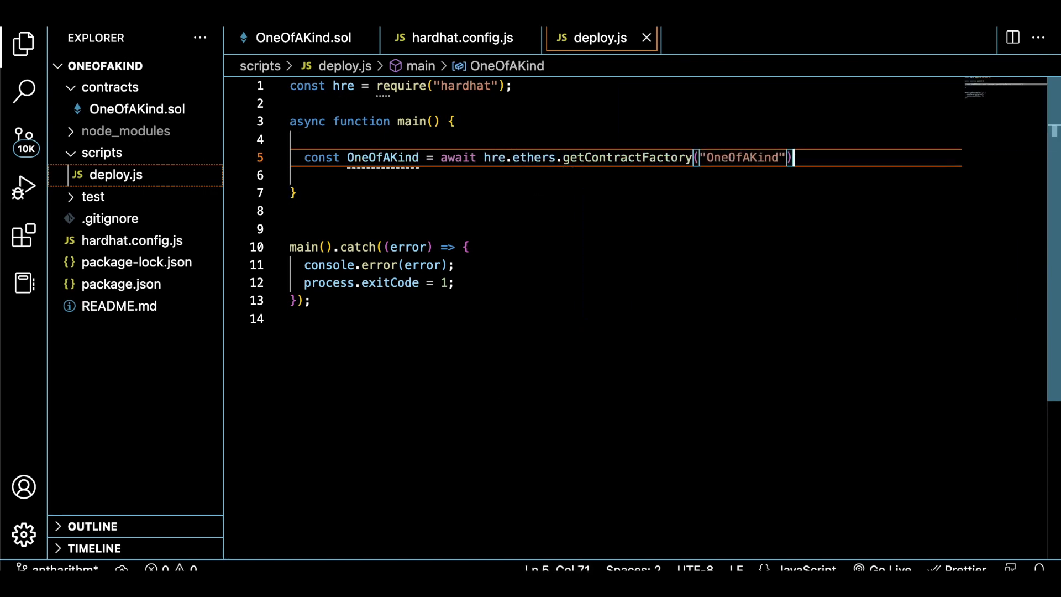
Step: Deploy OneOfAKind with "OneOfAKindName" and "ONLY1", await deployed() and log the address
text(const oneOf)
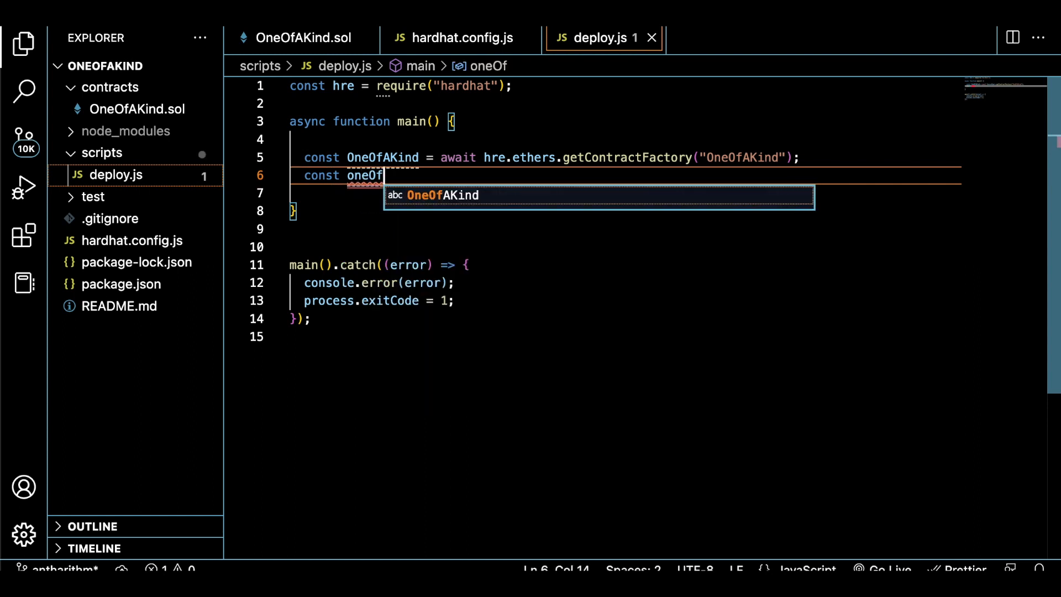
text(AKindDeployed = await OneOfAKind.deploy("OneOfAKindN)
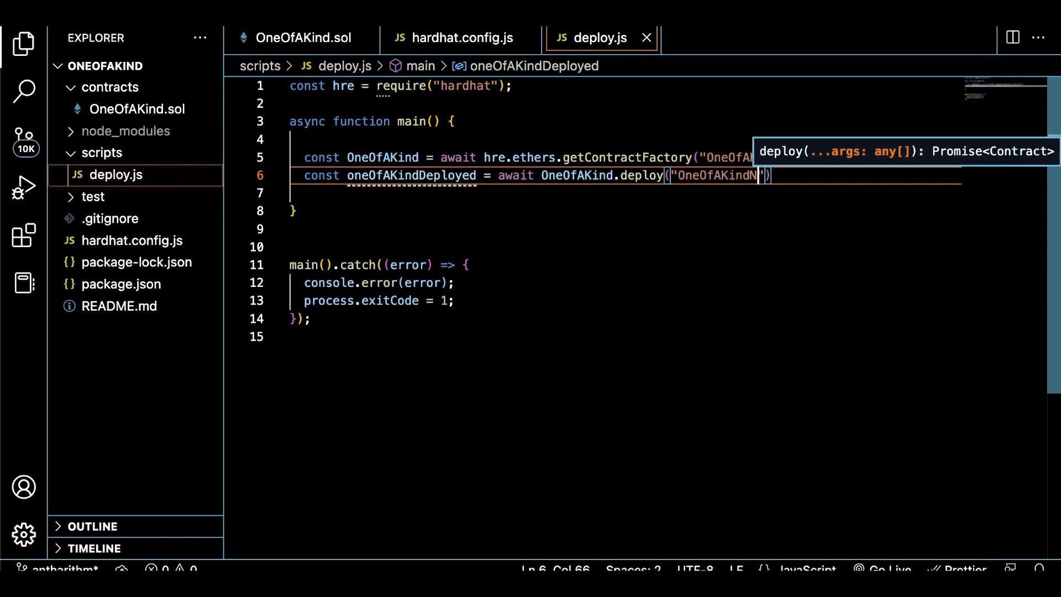
text(ame", "ONLY")
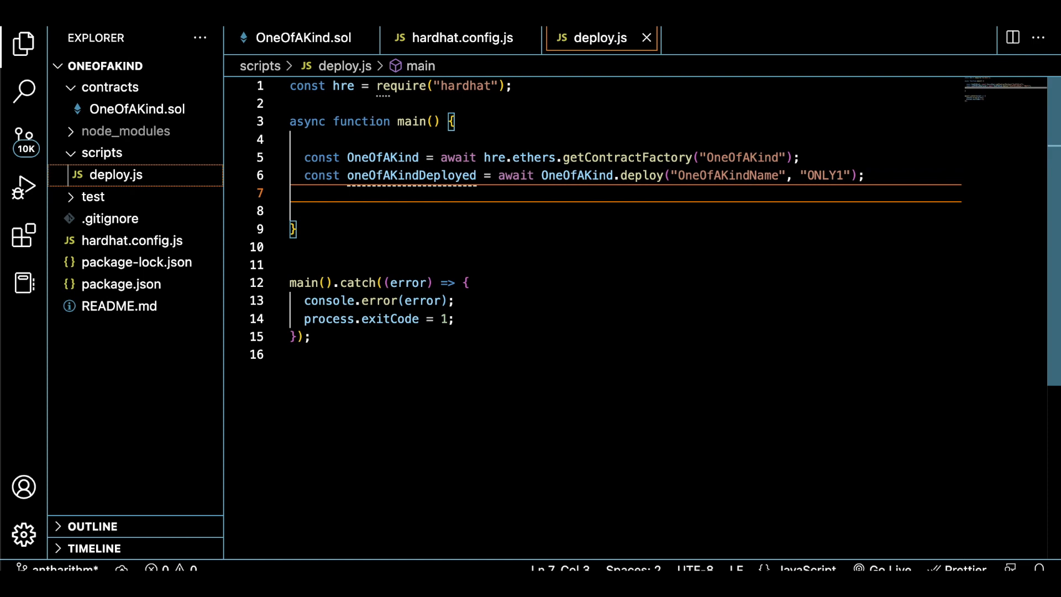
text(await oneOfAKindDeployed)
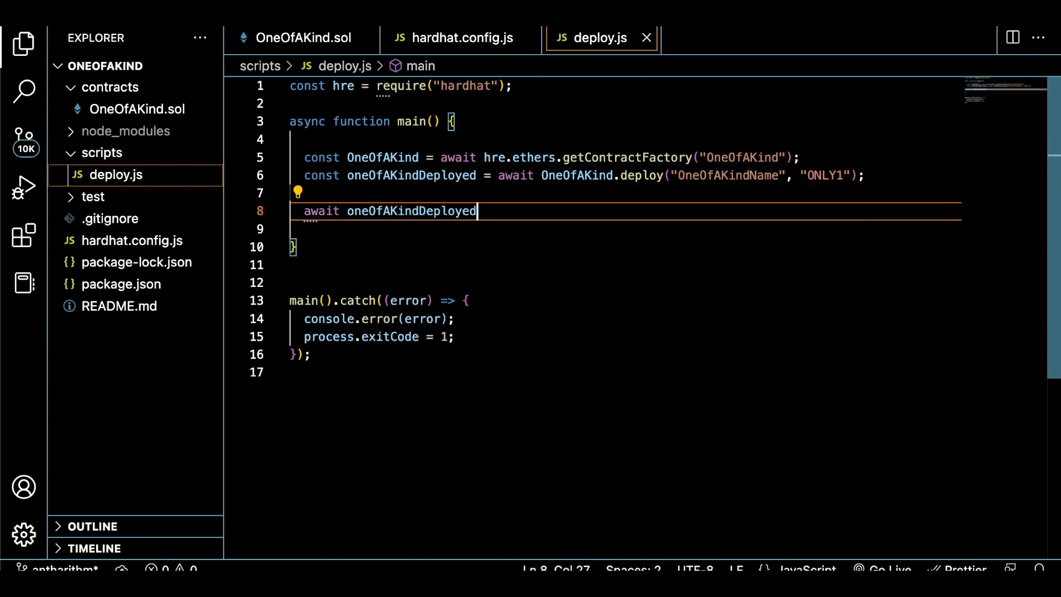
text(.deployed();)
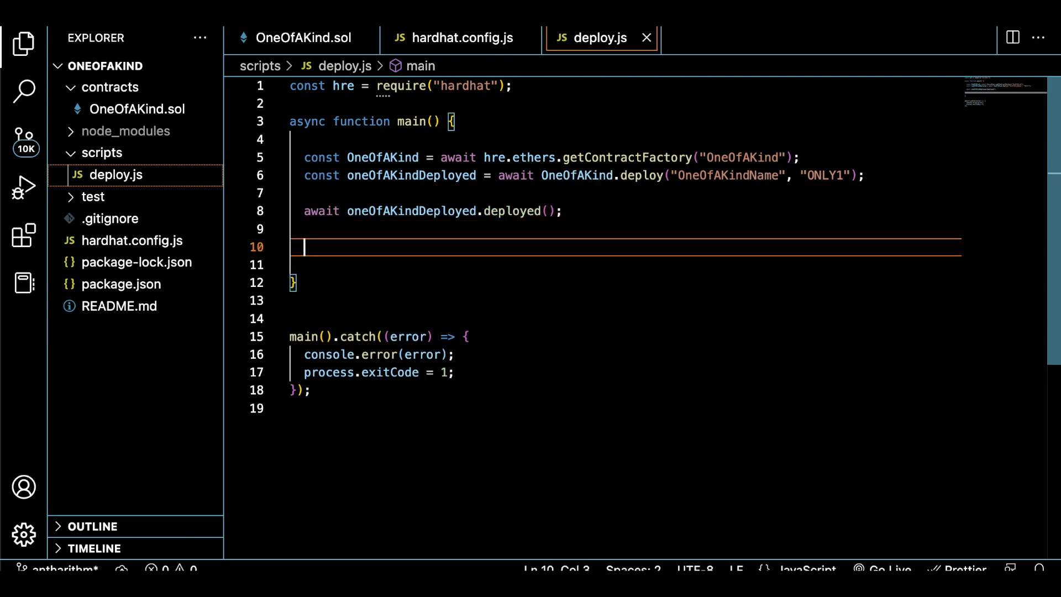
text(console.log("O")
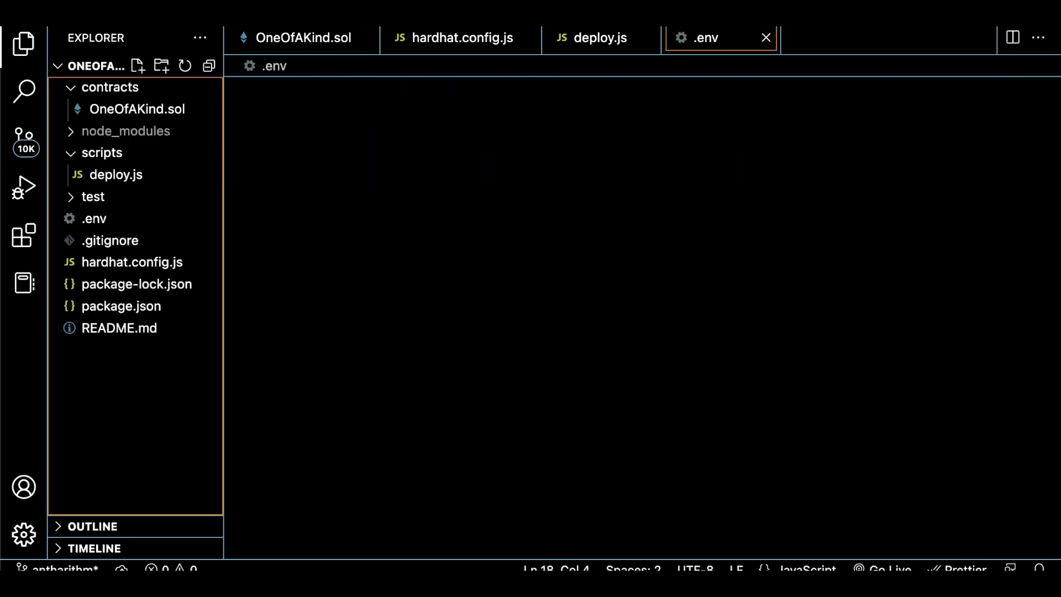
Step: Fill .env with PRIVATE_KEY, ALCHEMY_ENDPOINT and API_KEY entries
click(95, 218)
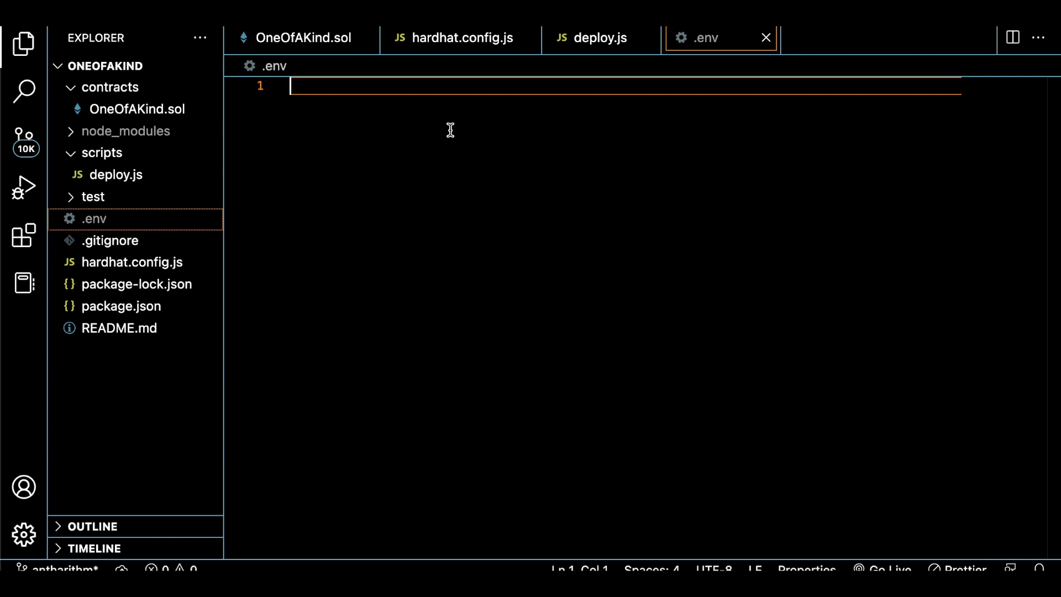
text(PRIVATE_KEY=)
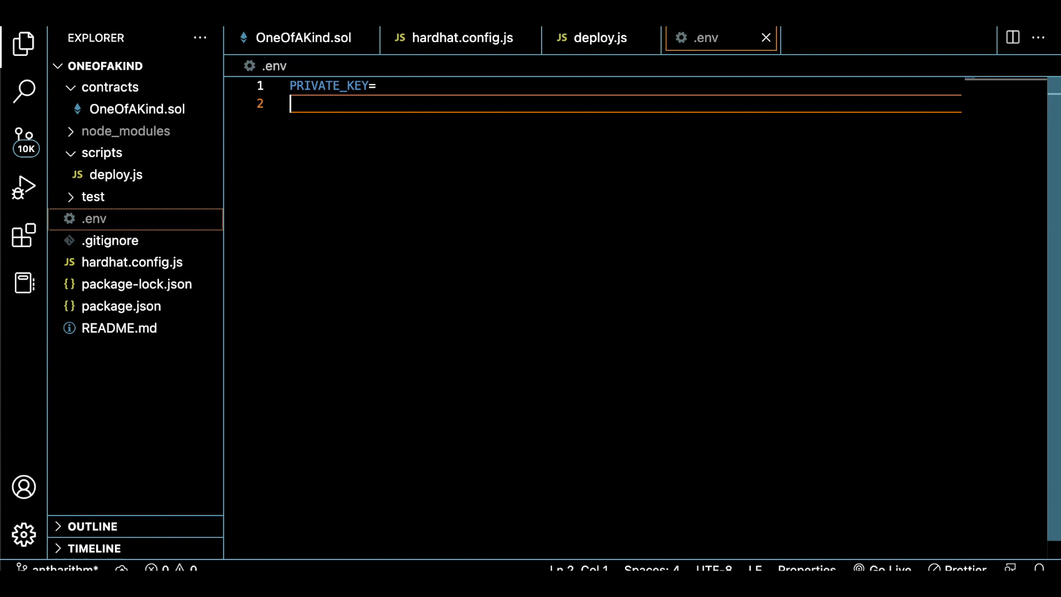
text(ALCHEMY)
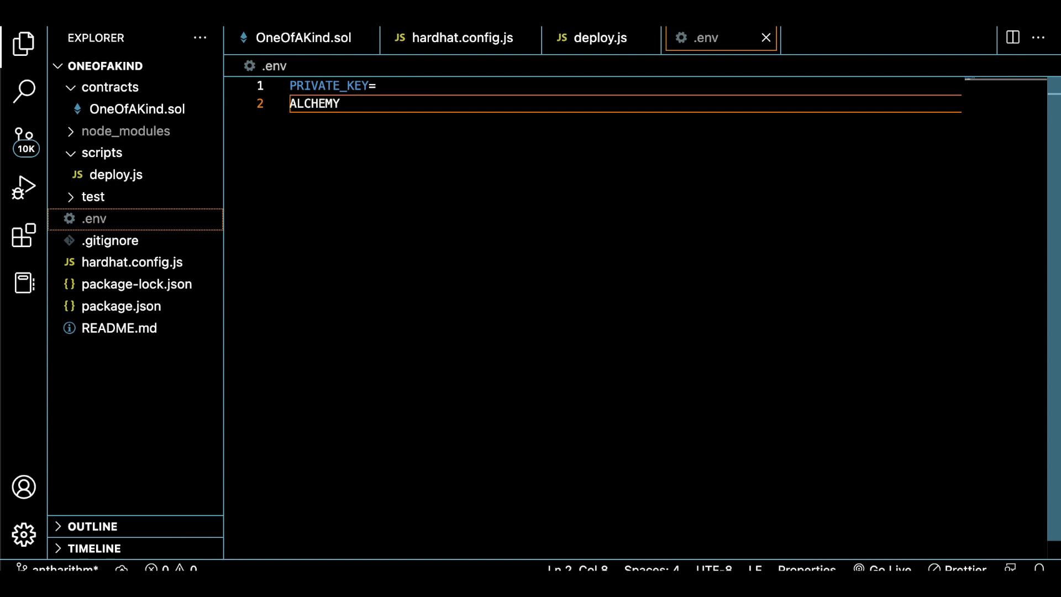
text(_ENDPOINT=)
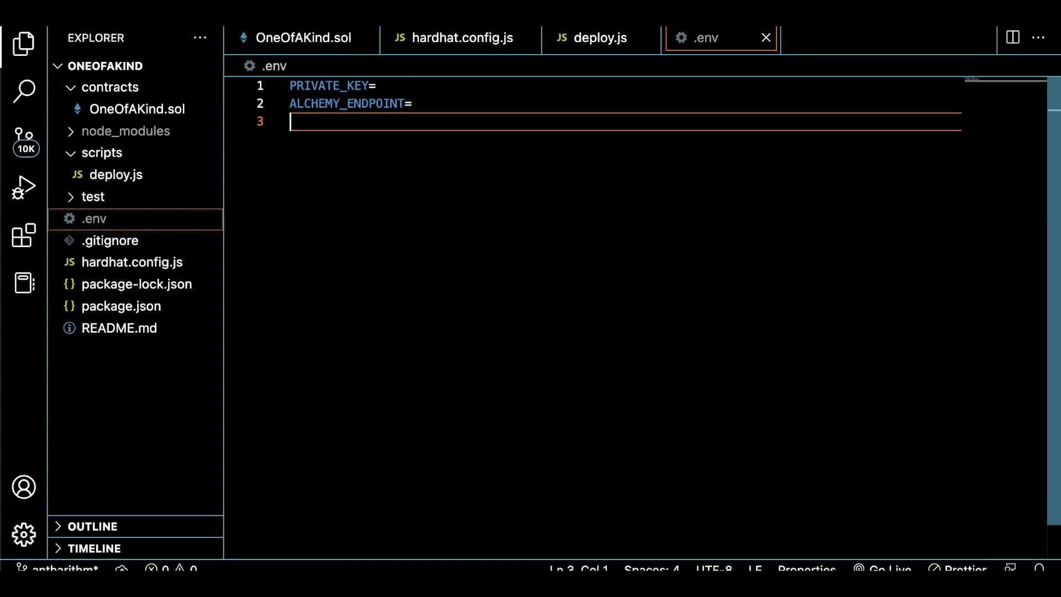
text(API_KEY=)
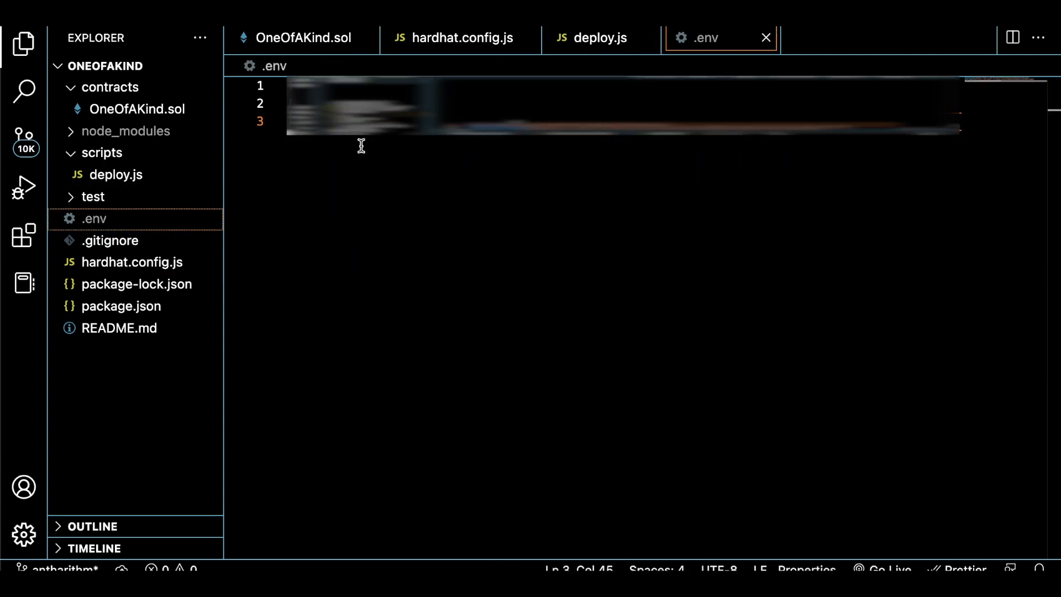
mouse_move(709, 279)
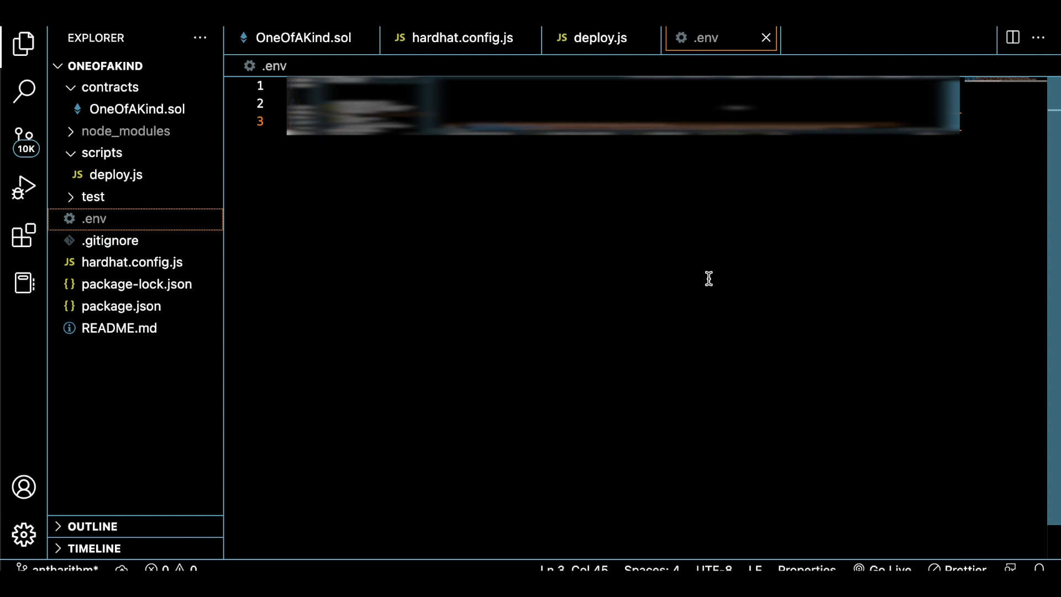
mouse_move(600, 38)
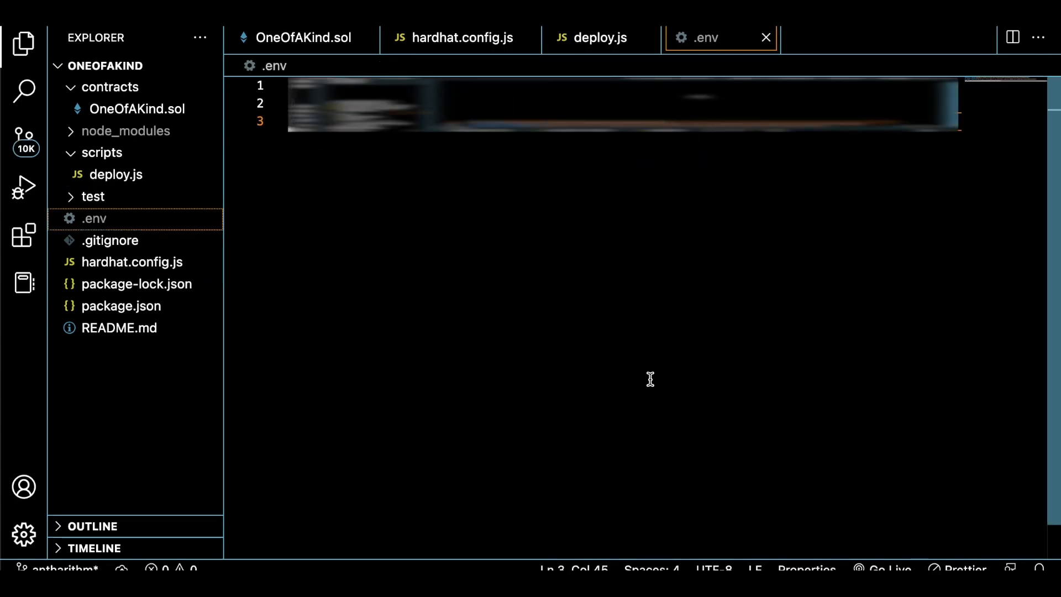
Step: Append .config() to the dotenv require in hardhat.config.js
click(454, 38)
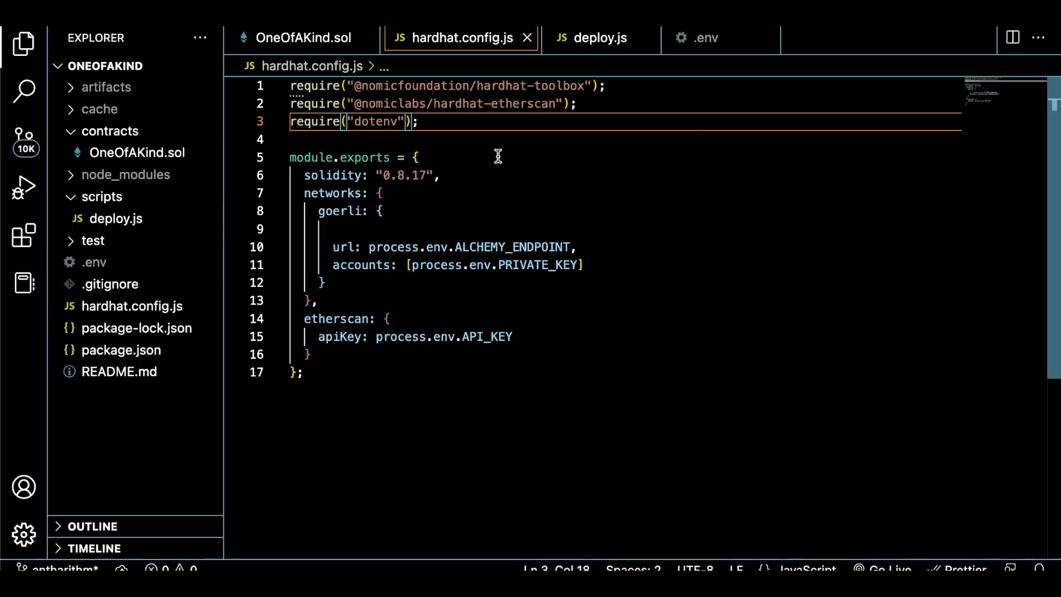
text(.config())
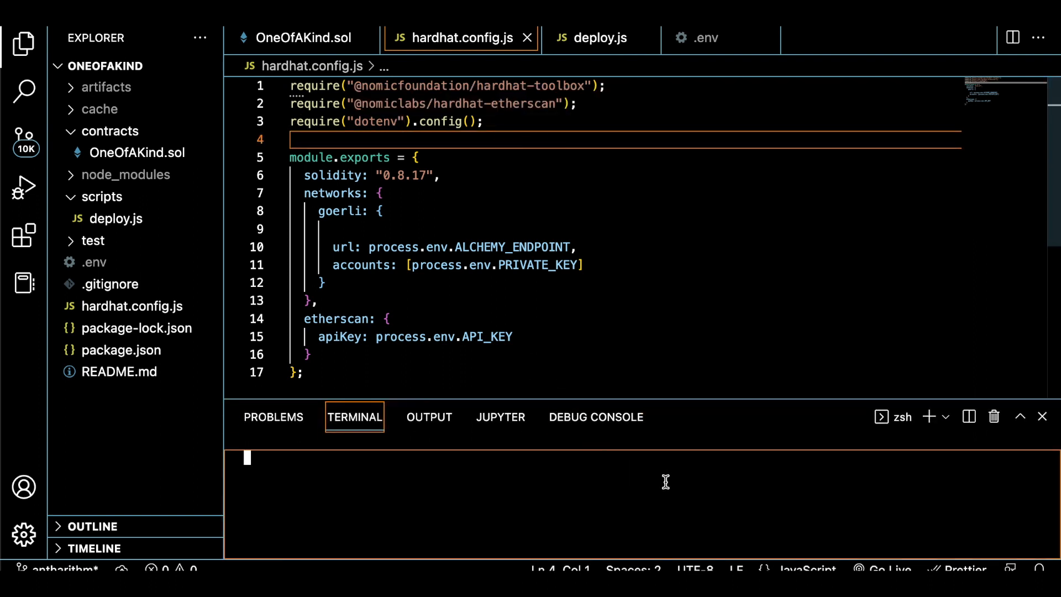
Step: Run npx hardhat run --network goerli scripts/deploy.js in the terminal
text(npx hardhat)
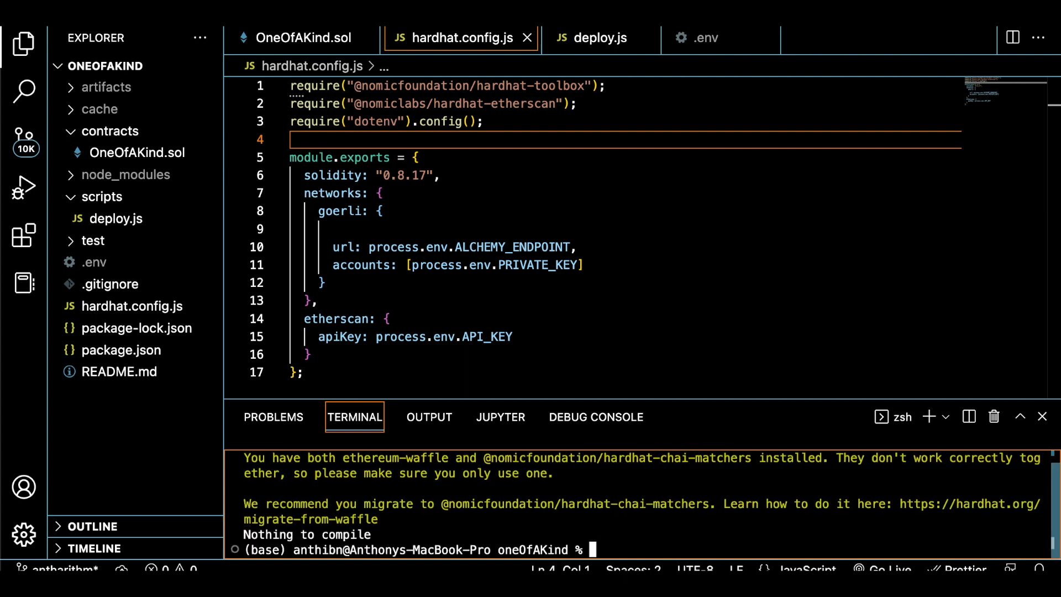
mouse_move(605, 511)
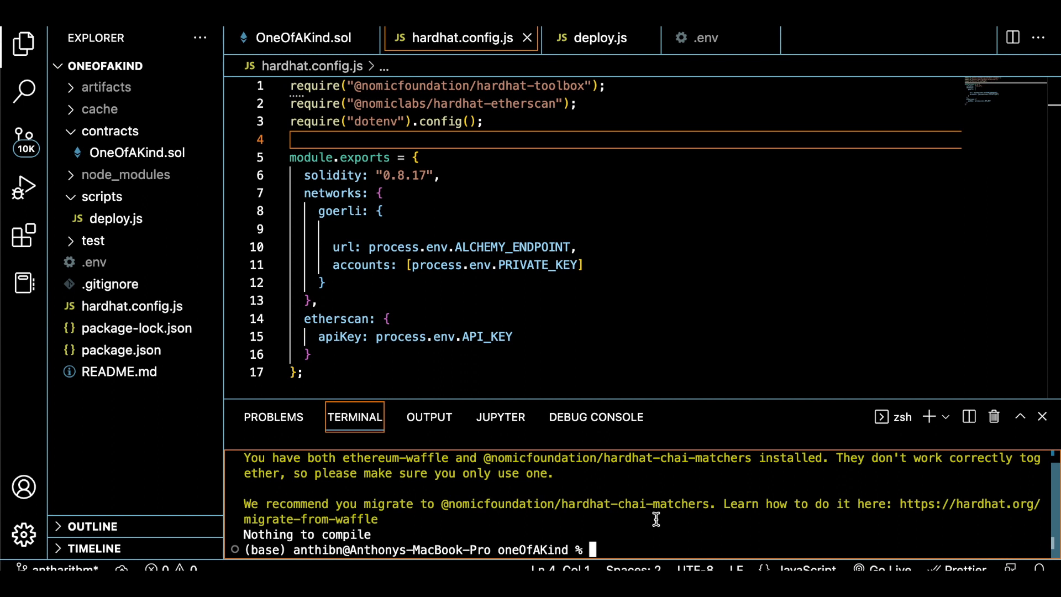
text(npx hardhat)
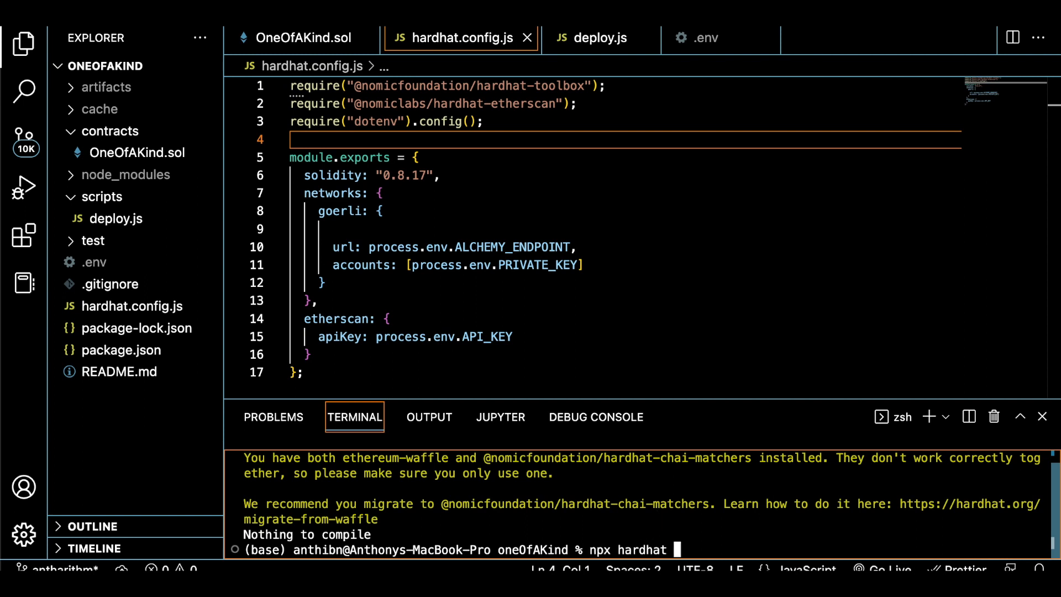
text(run --network)
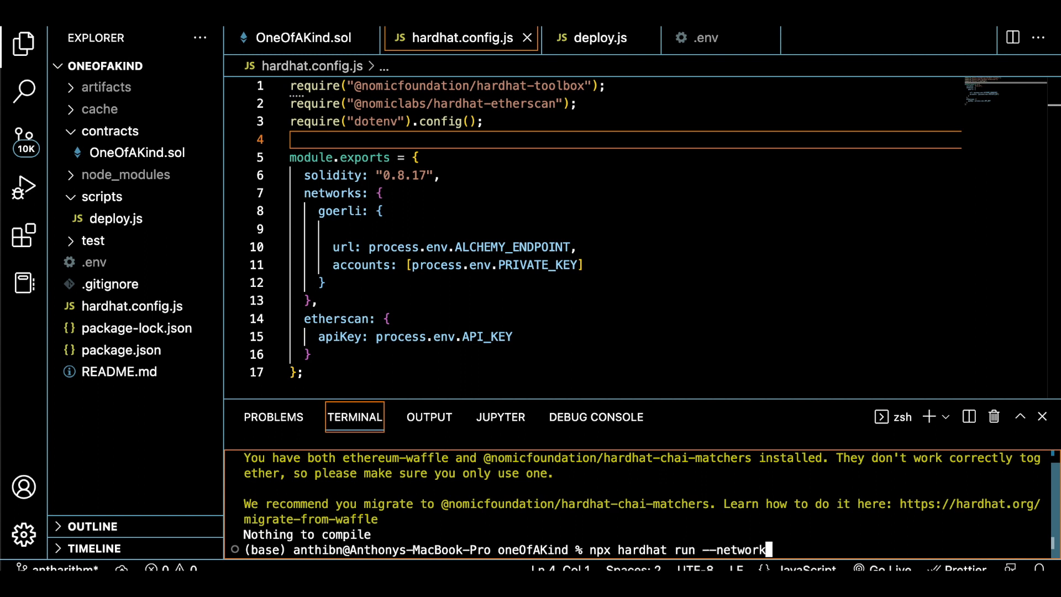
text(goerli)
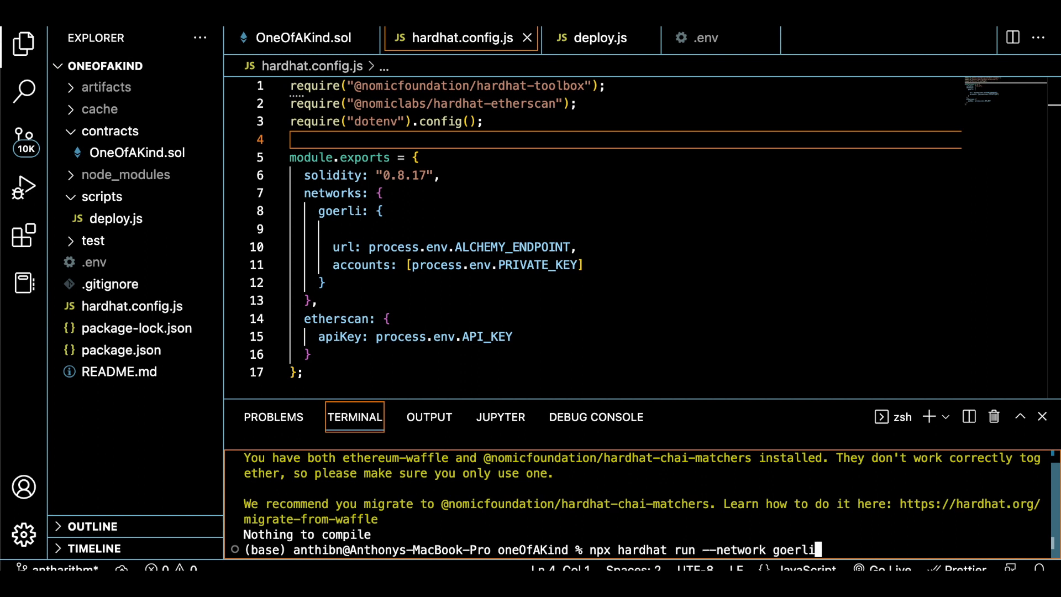
text(scripts/deploy.js)
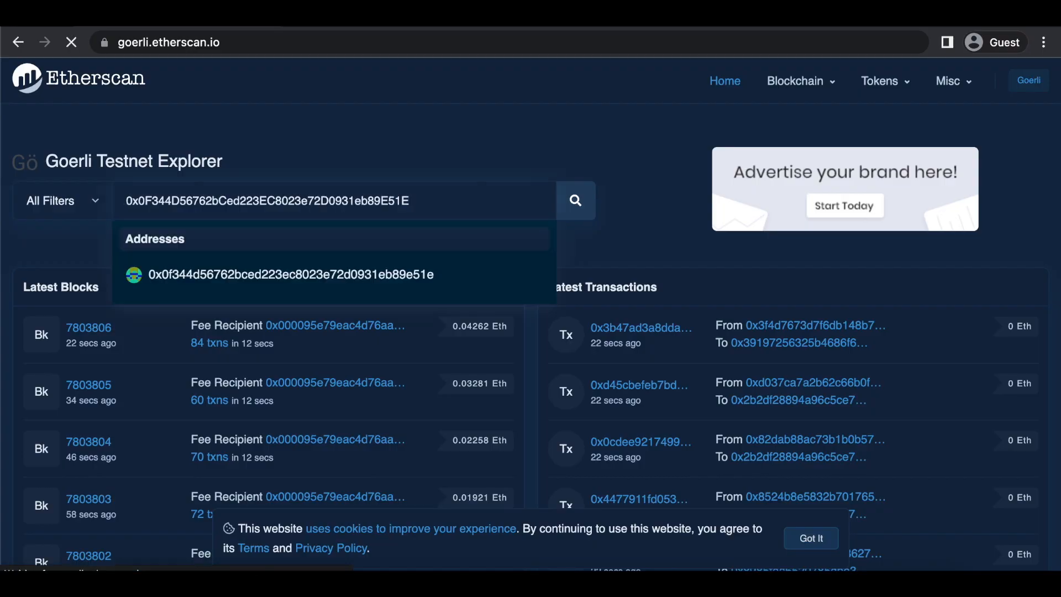
Step: View the deployed contract address on Goerli Etherscan and its unverified bytecode under Contract
click(289, 274)
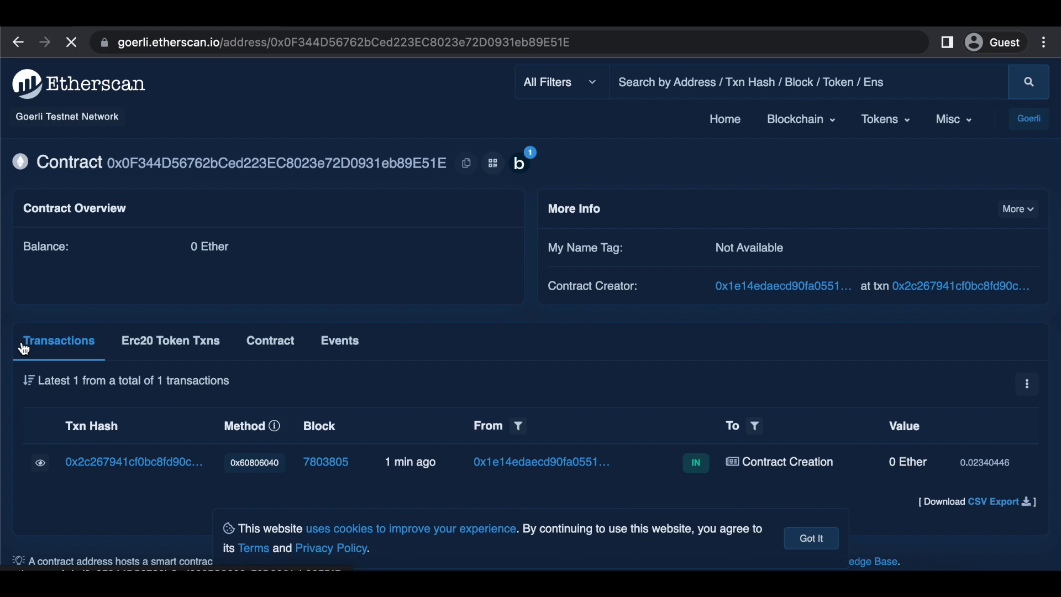
click(810, 538)
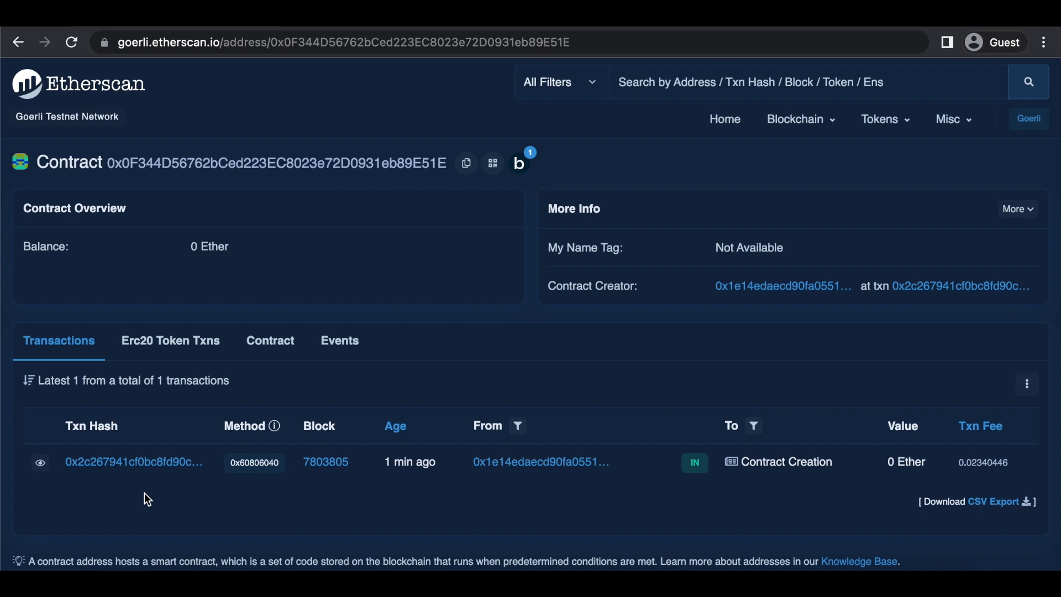
click(270, 340)
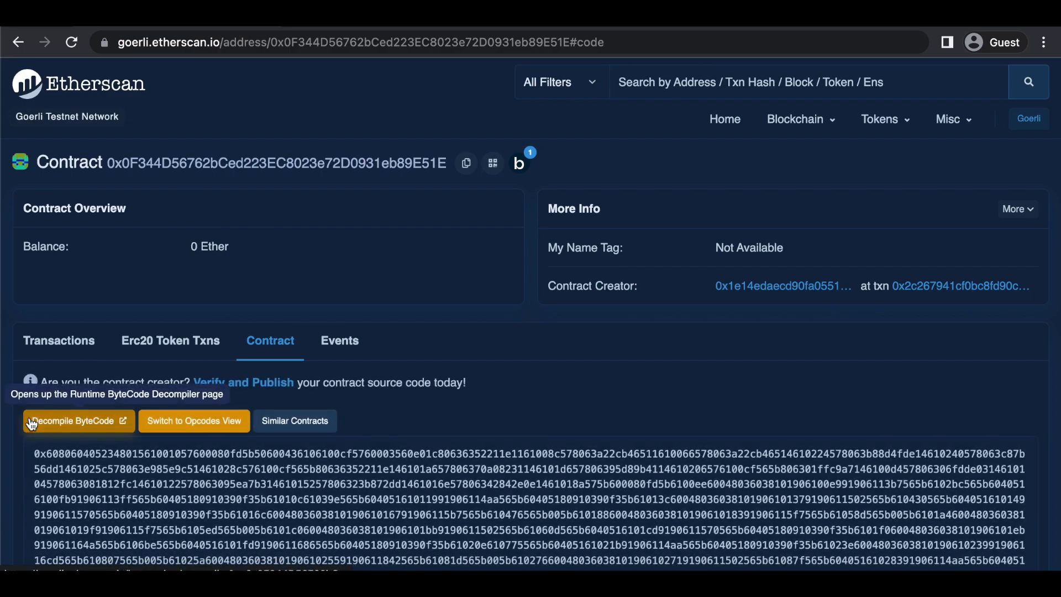
scroll(down, 3)
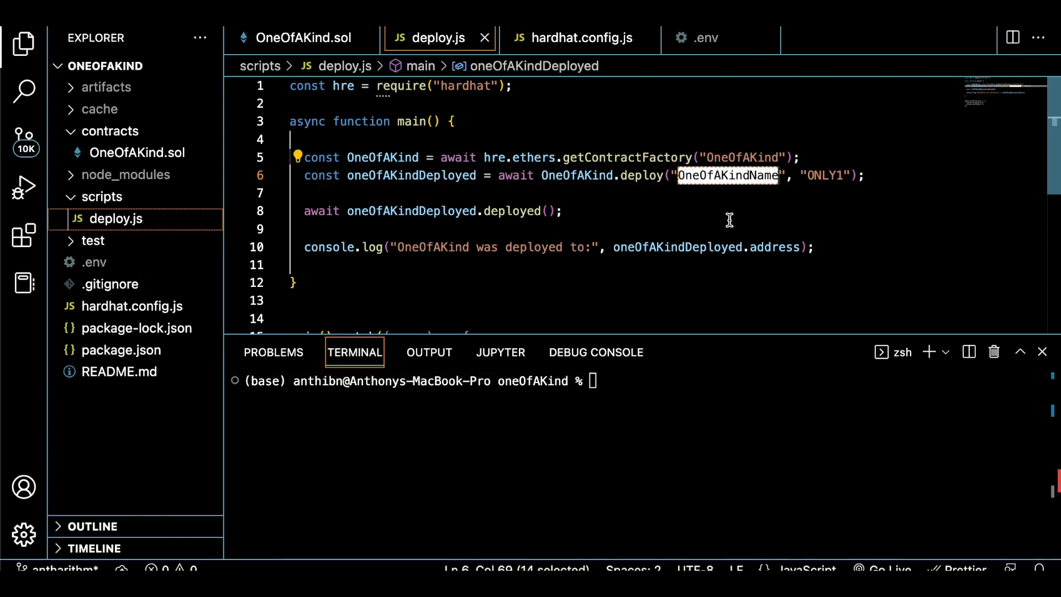
mouse_move(822, 175)
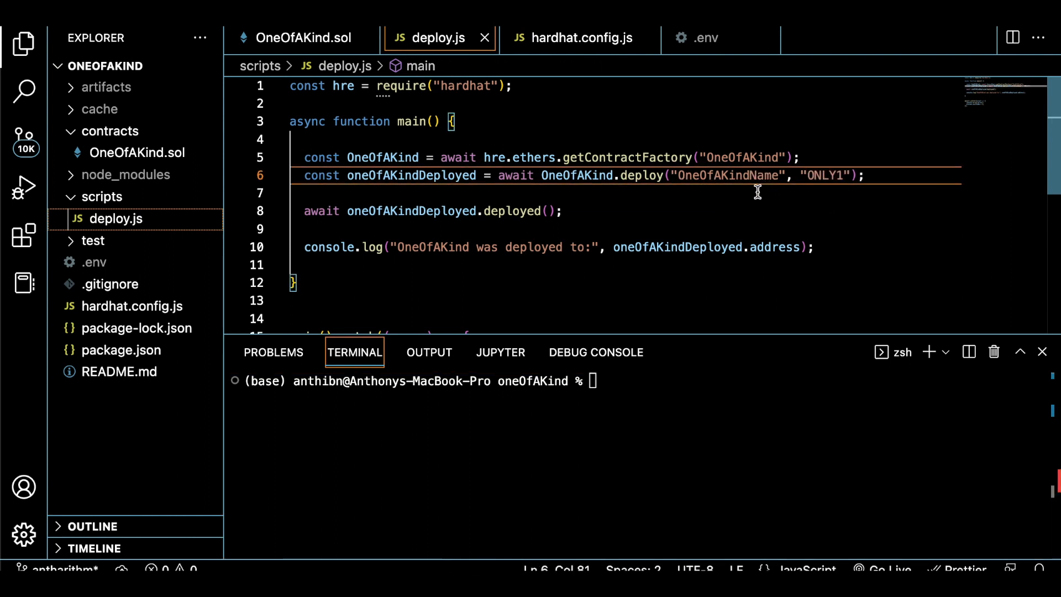
Step: Run hardhat verify on goerli with the contract address and constructor args, then follow the Etherscan link
click(306, 38)
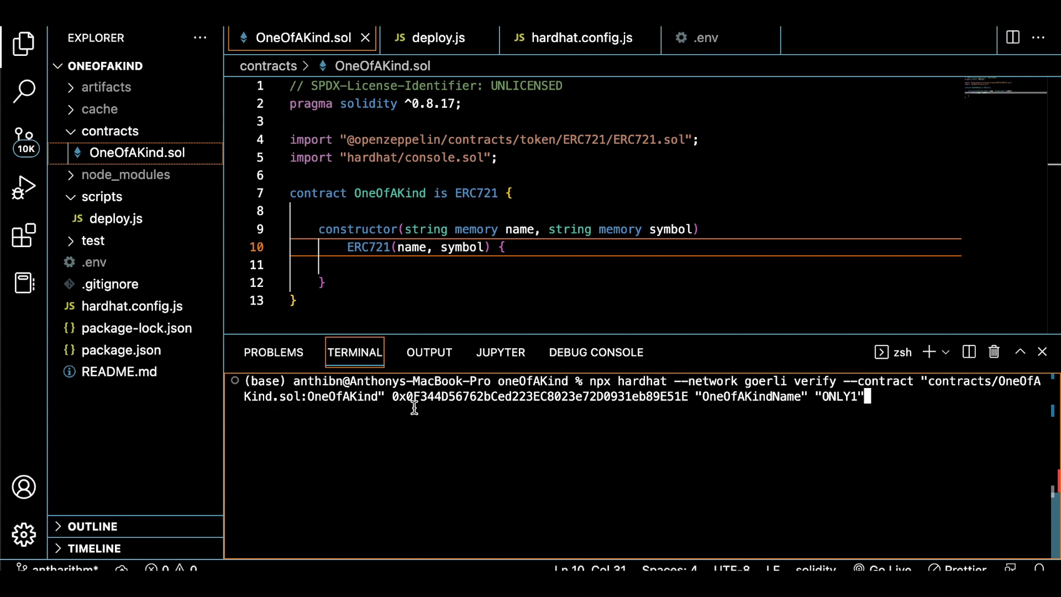
mouse_move(755, 399)
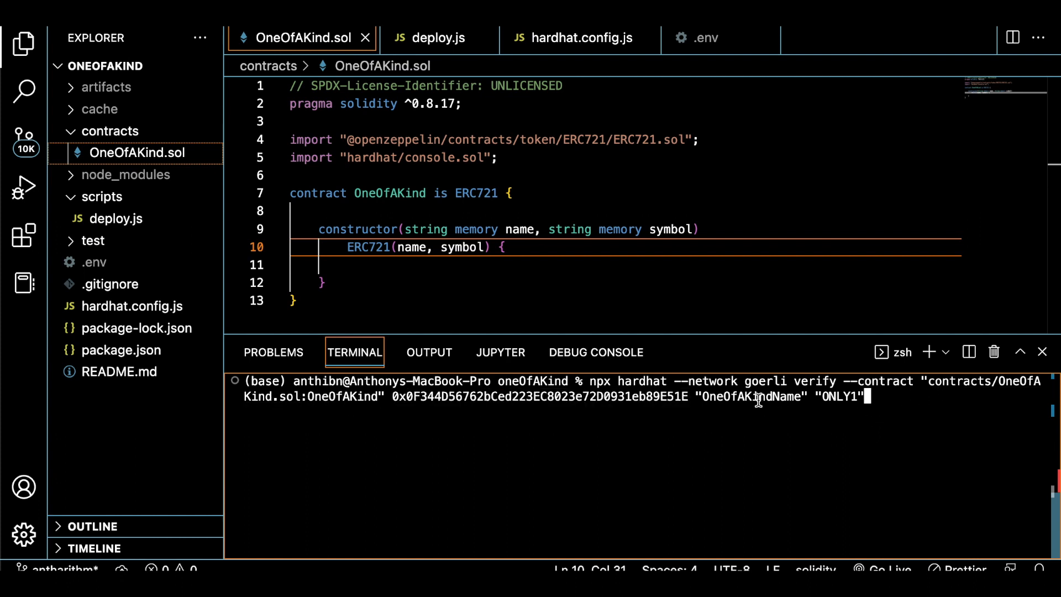
double_click(749, 396)
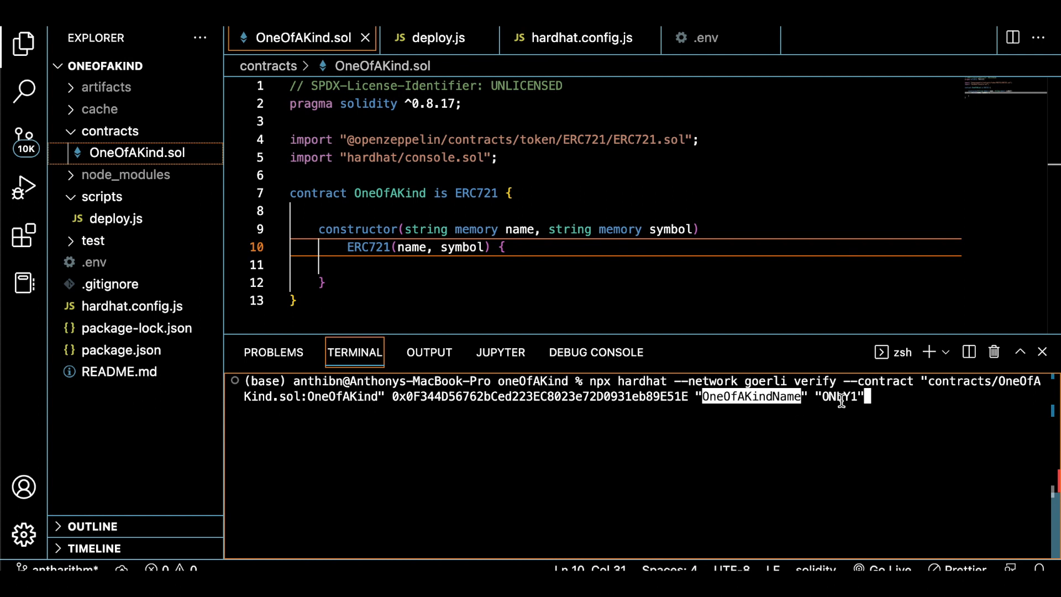
key(Enter)
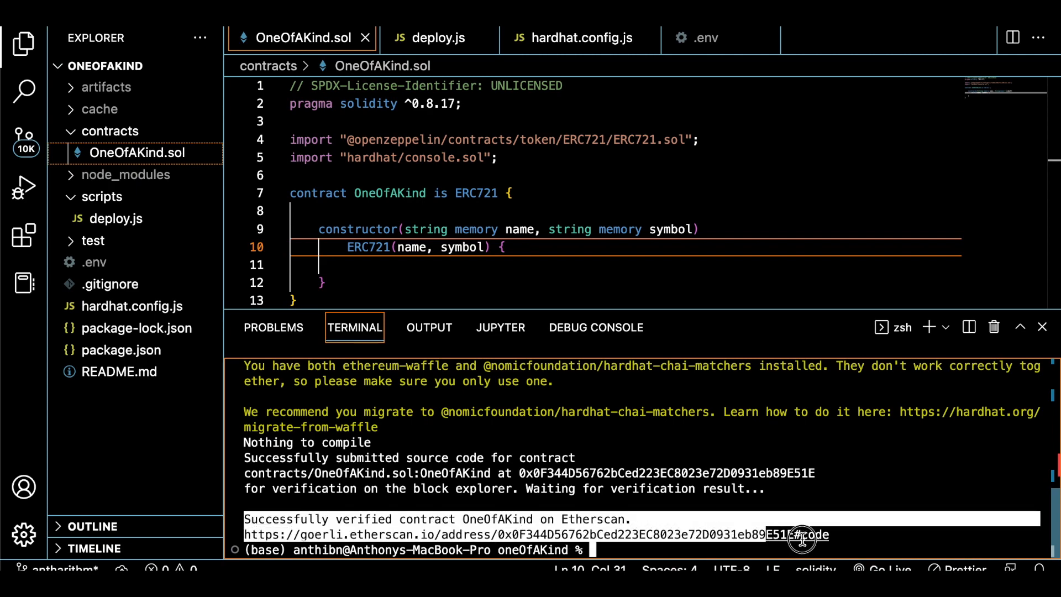
click(796, 535)
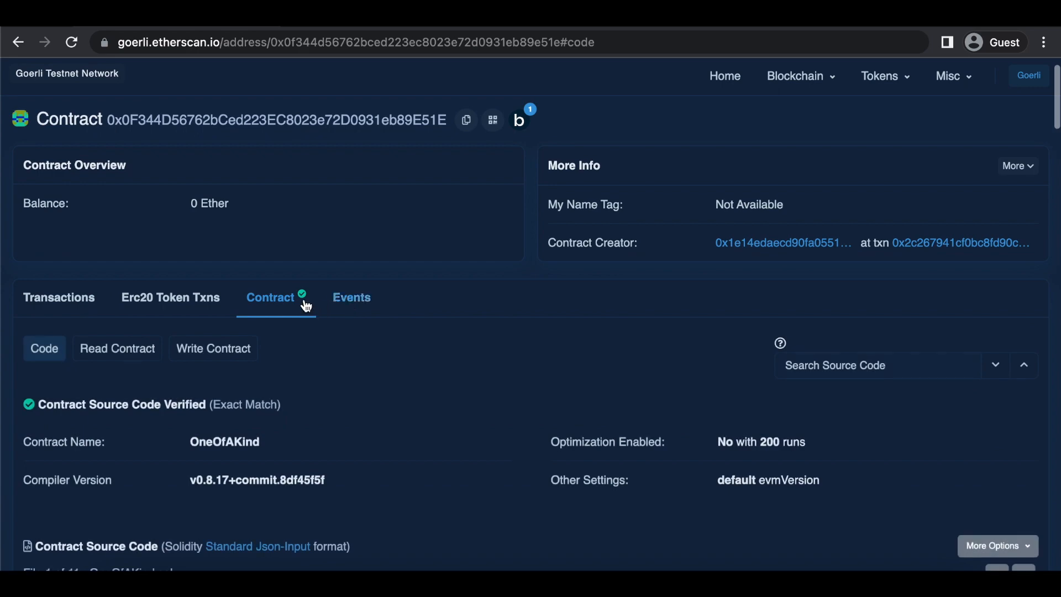
Step: Review the verified source code and list the Read Contract functions
scroll(down, 3)
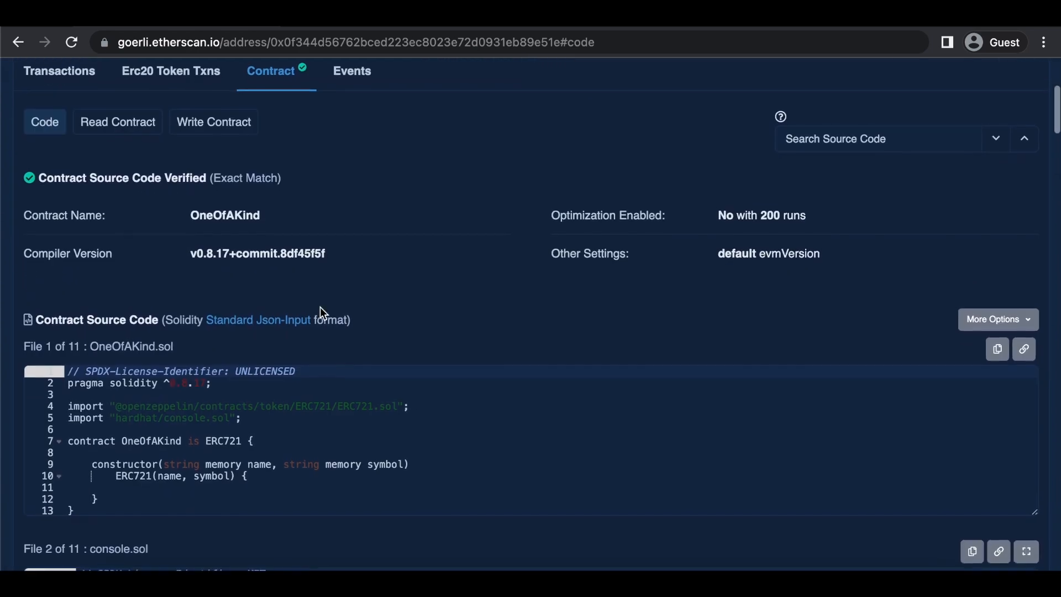
scroll(down, 3)
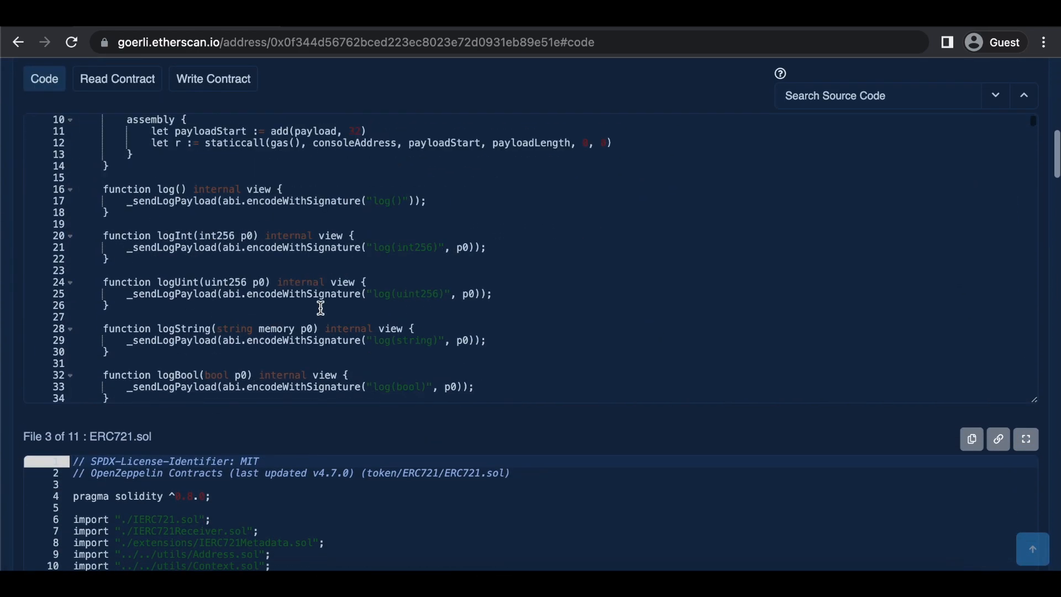
scroll(up, 3)
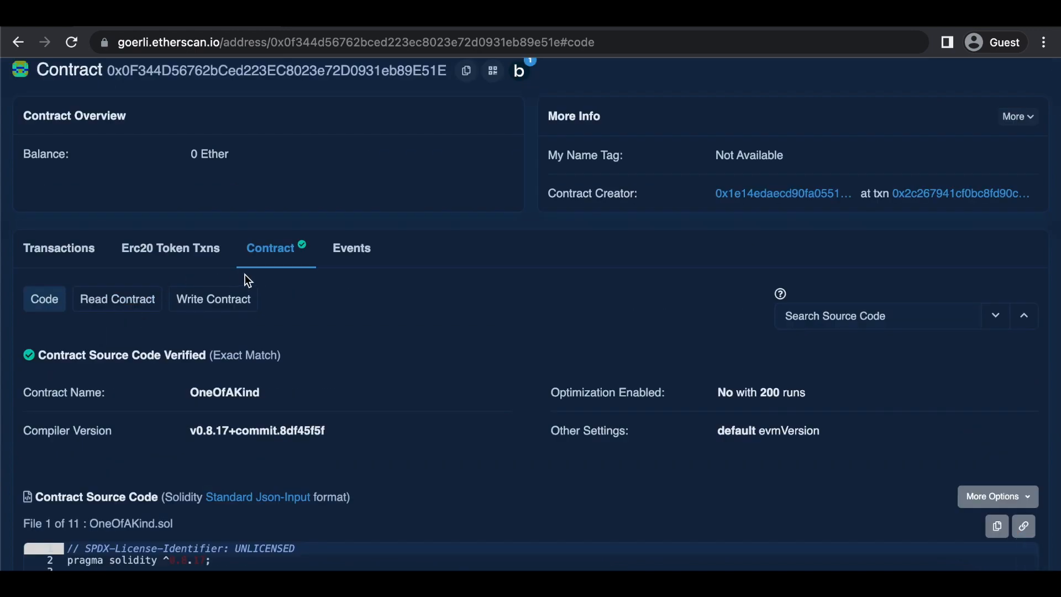
click(117, 298)
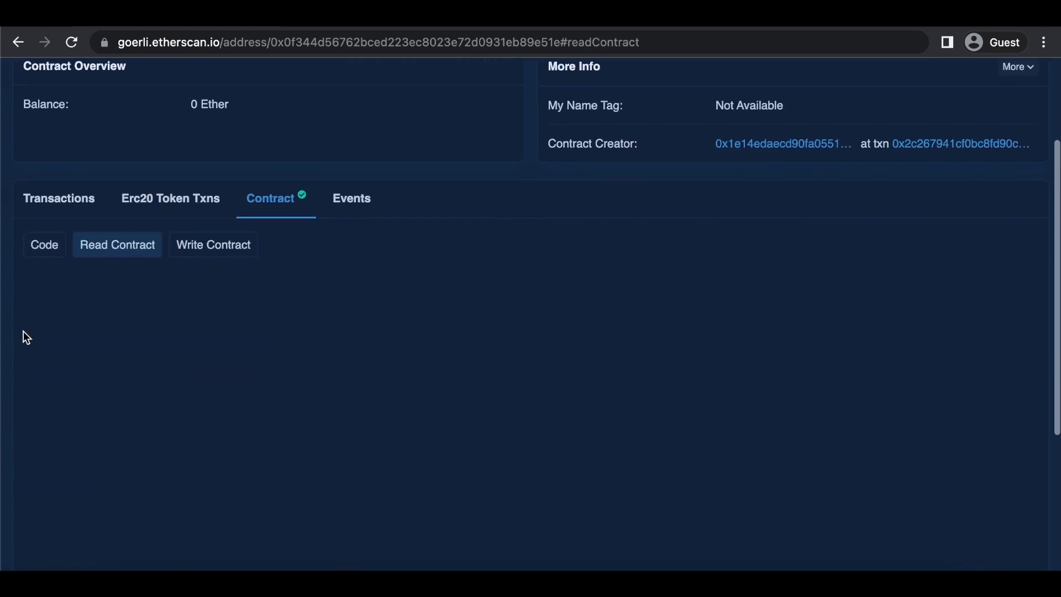
click(116, 244)
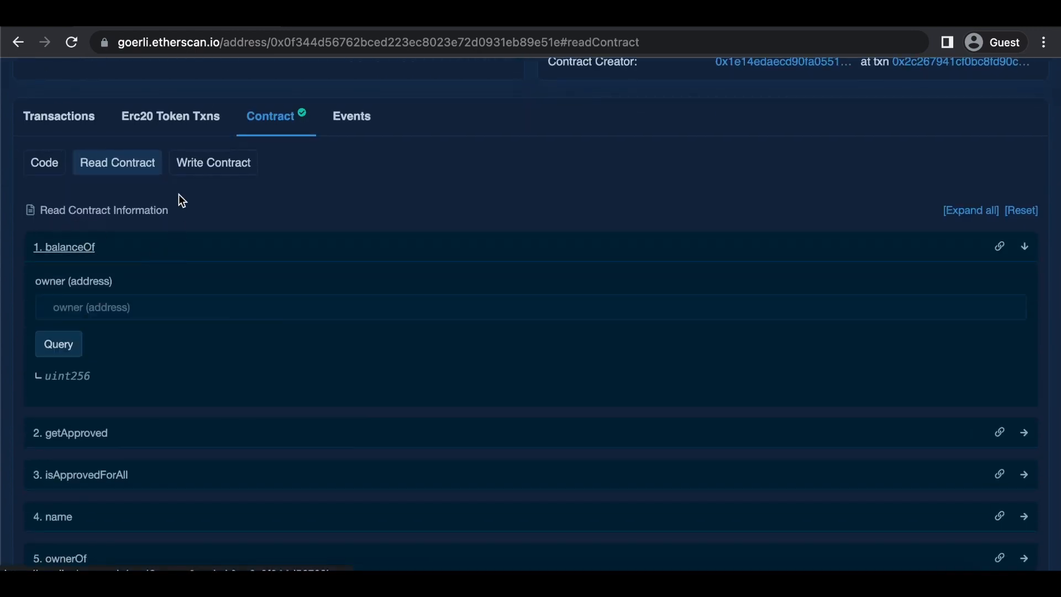
mouse_move(213, 165)
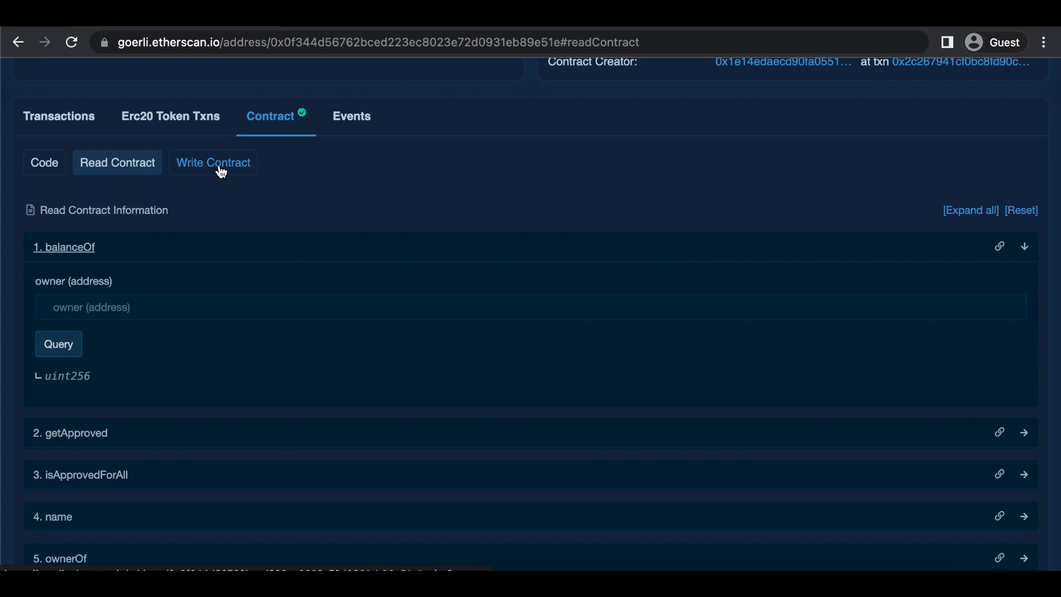
Step: Check the Write Contract functions, return to Read Contract, then switch to the Eat The Blocks page
click(213, 162)
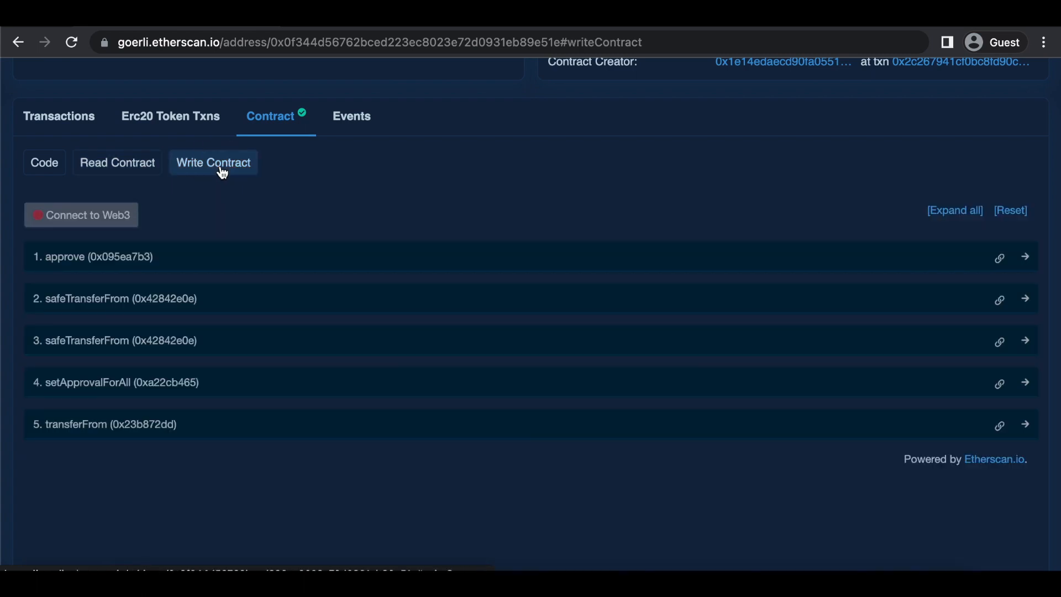
click(116, 163)
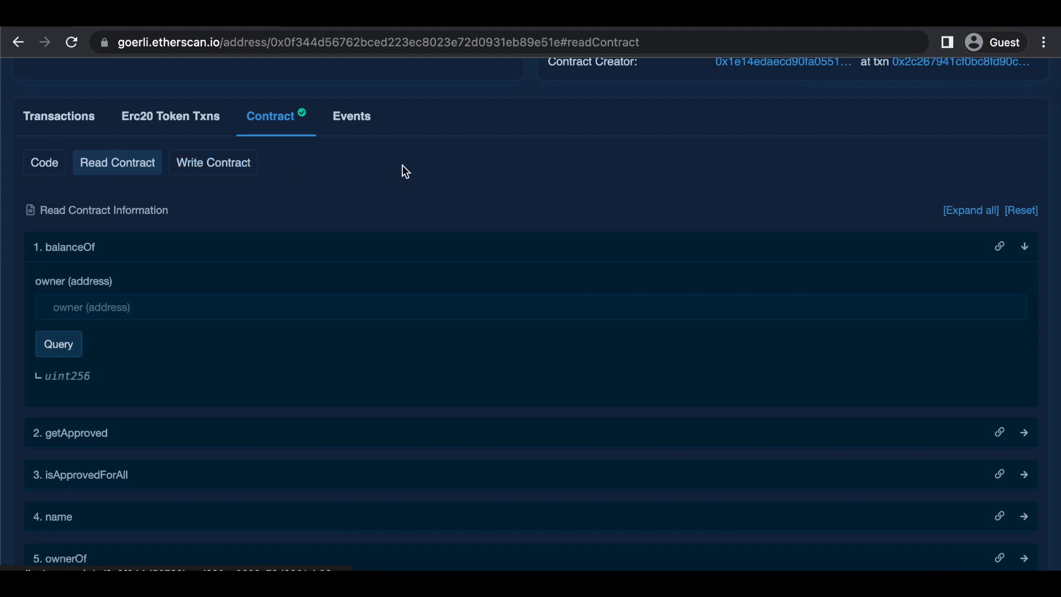
click(236, 42)
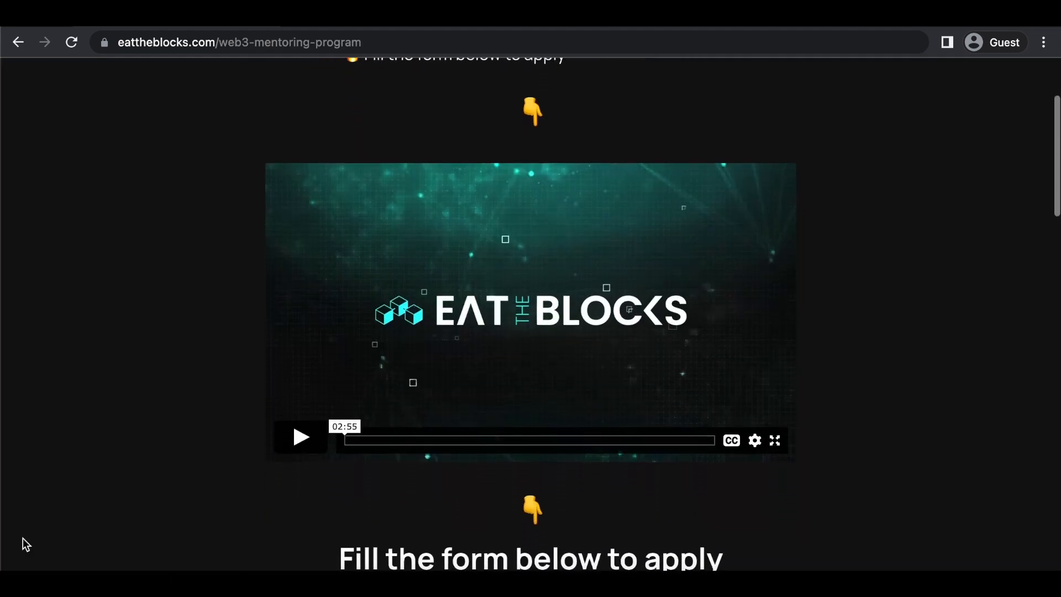
Step: Scroll the eattheblocks.com course catalog past the Beginner courses down to Advanced ones like Smart Contract Security 101
scroll(down, 3)
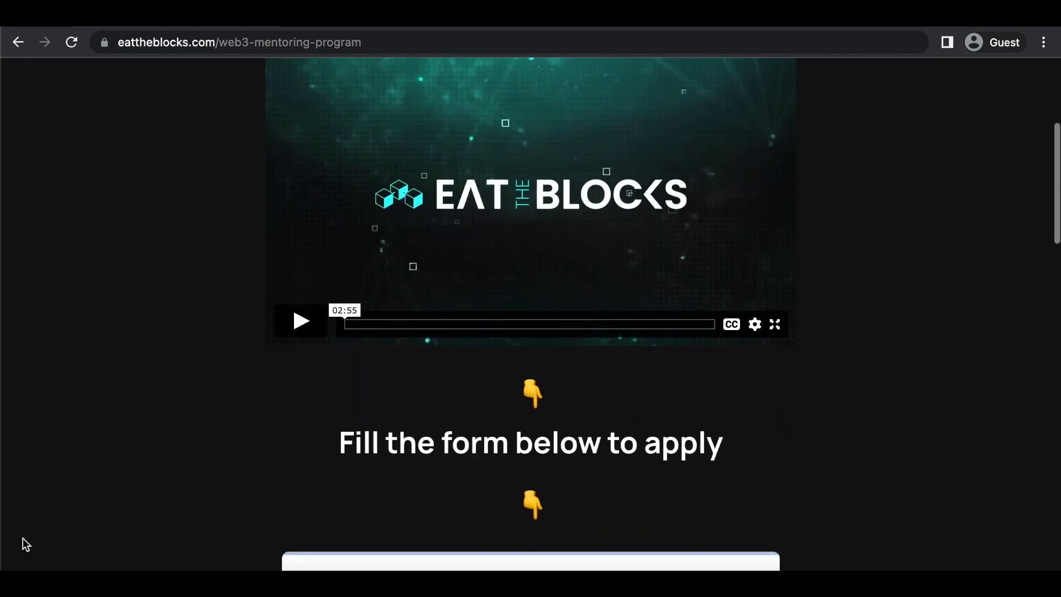
scroll(down, 3)
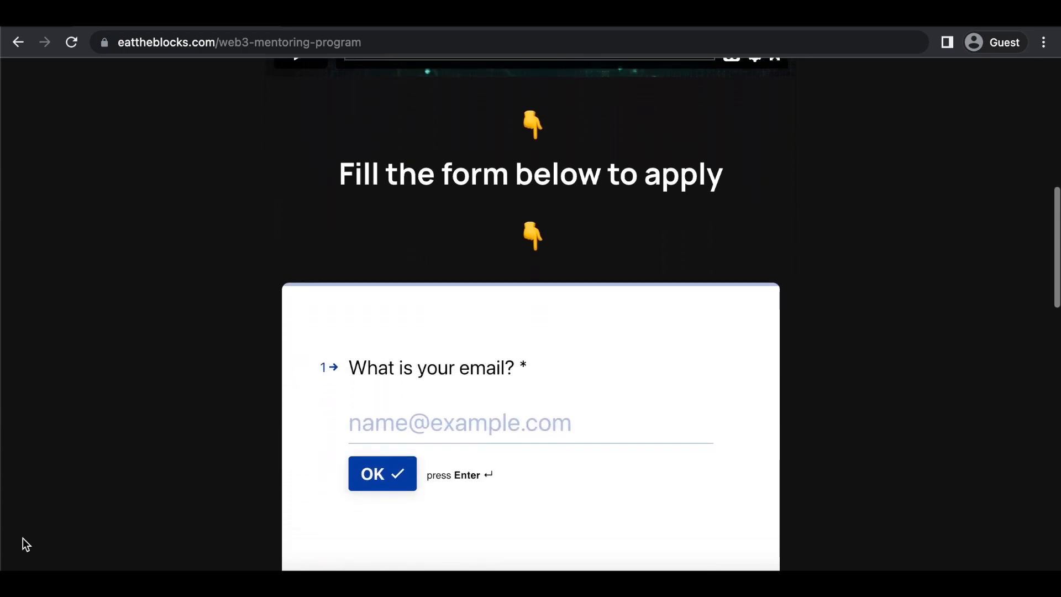
scroll(down, 3)
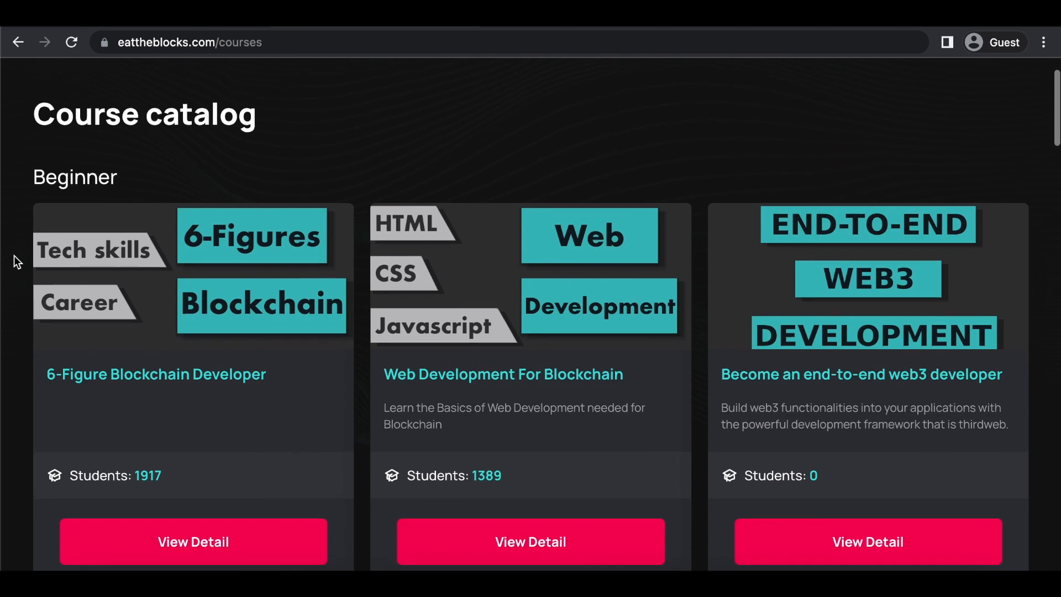
scroll(down, 3)
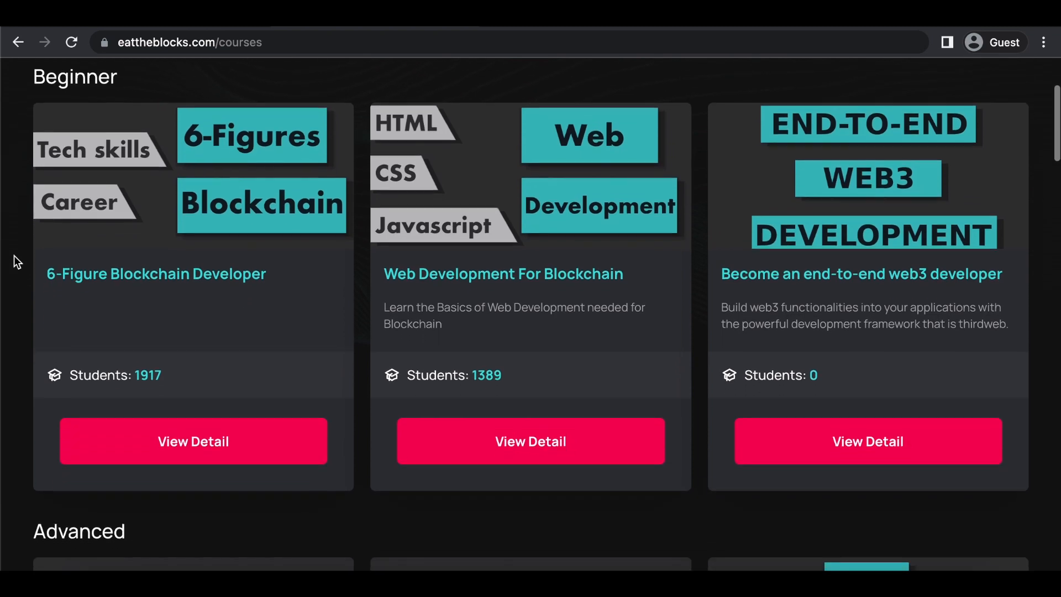
scroll(down, 3)
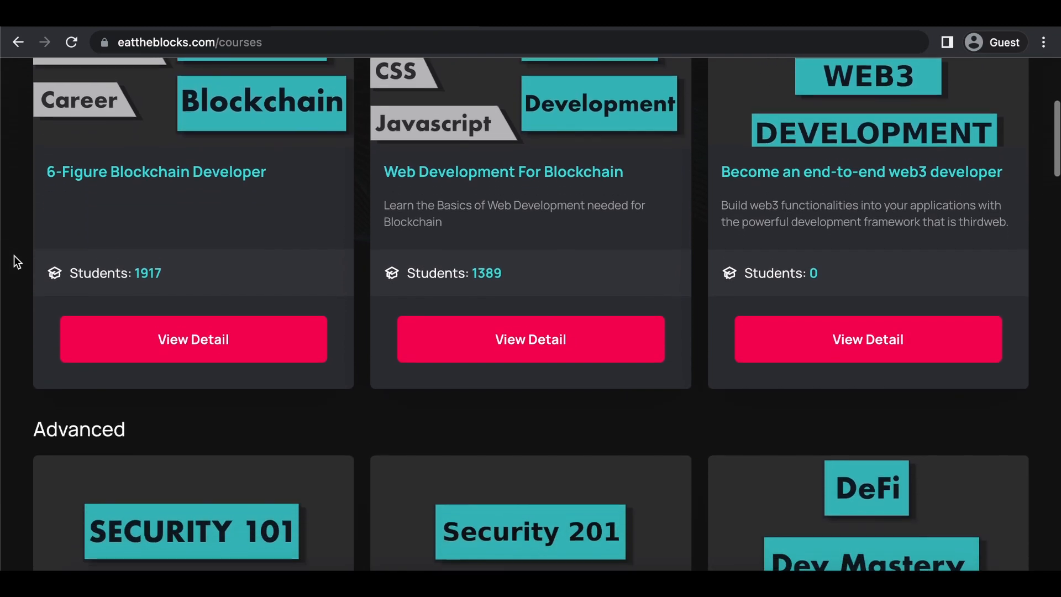
scroll(down, 3)
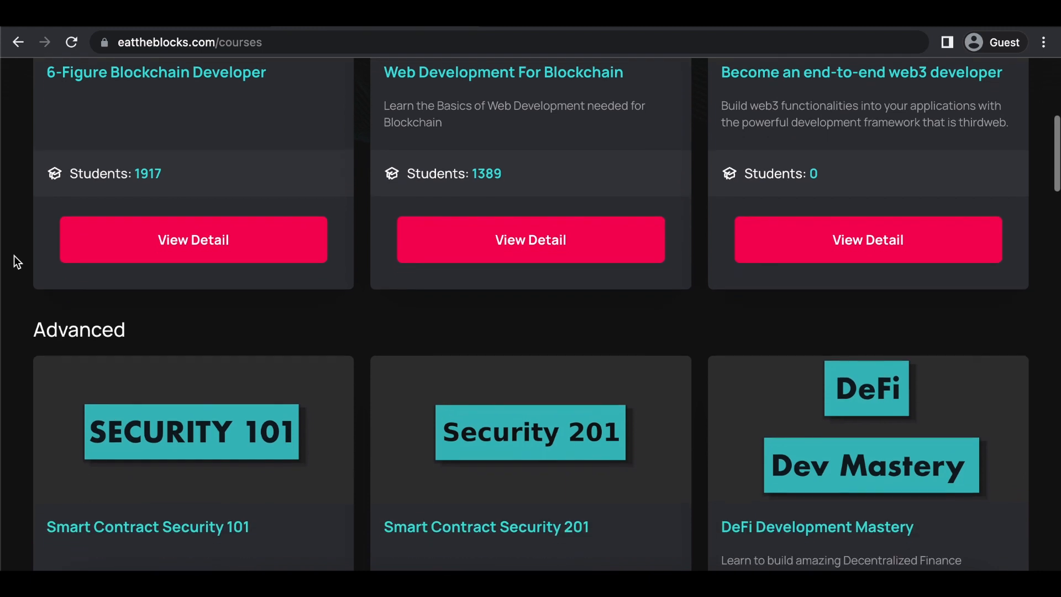
scroll(down, 3)
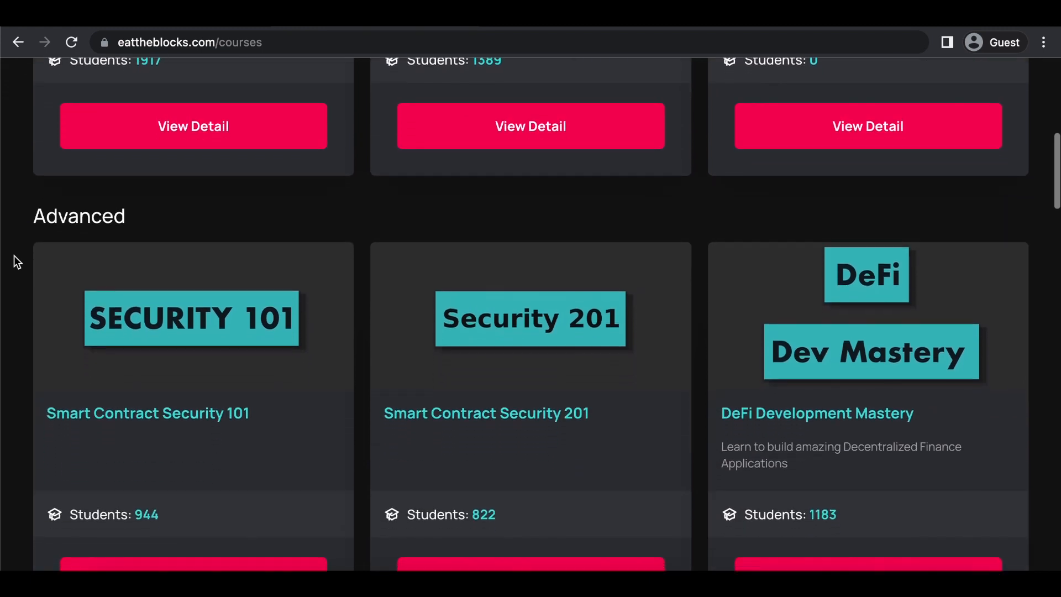
scroll(down, 3)
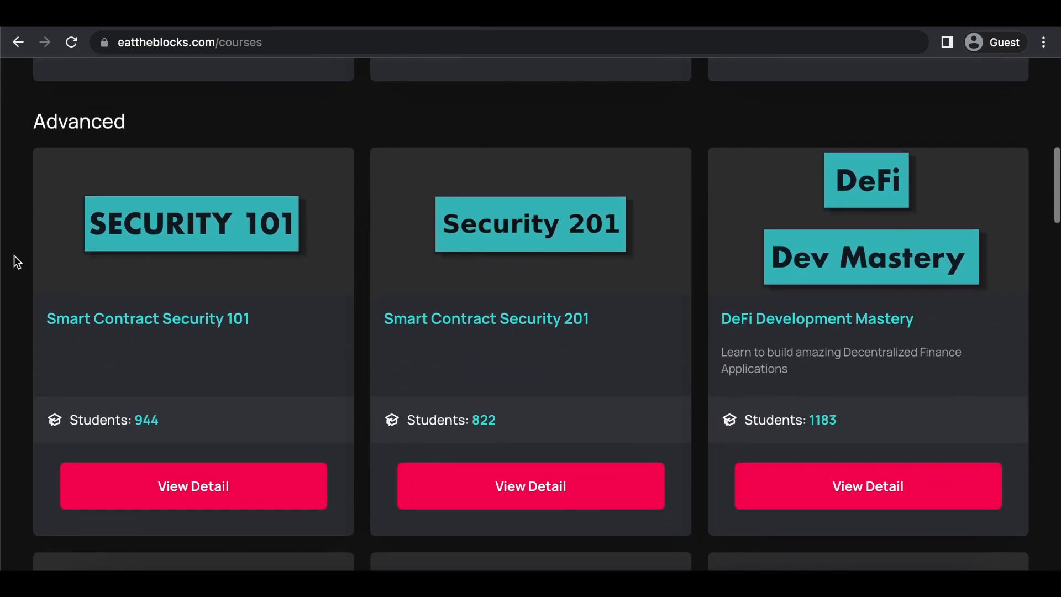